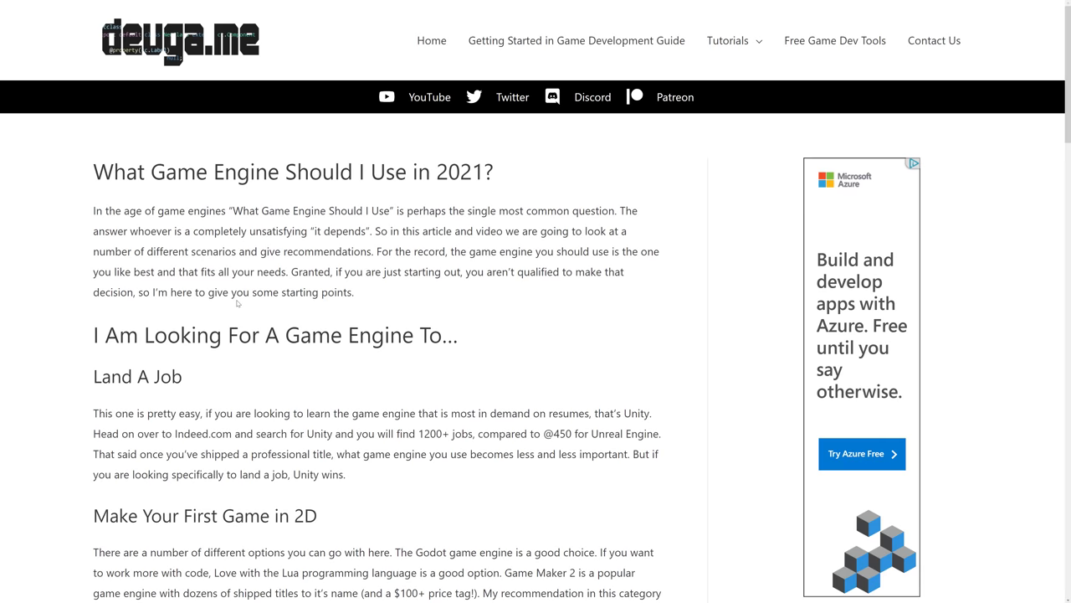
Step: Scroll down the engine website homepage to view its feature overview
scroll("down", 3)
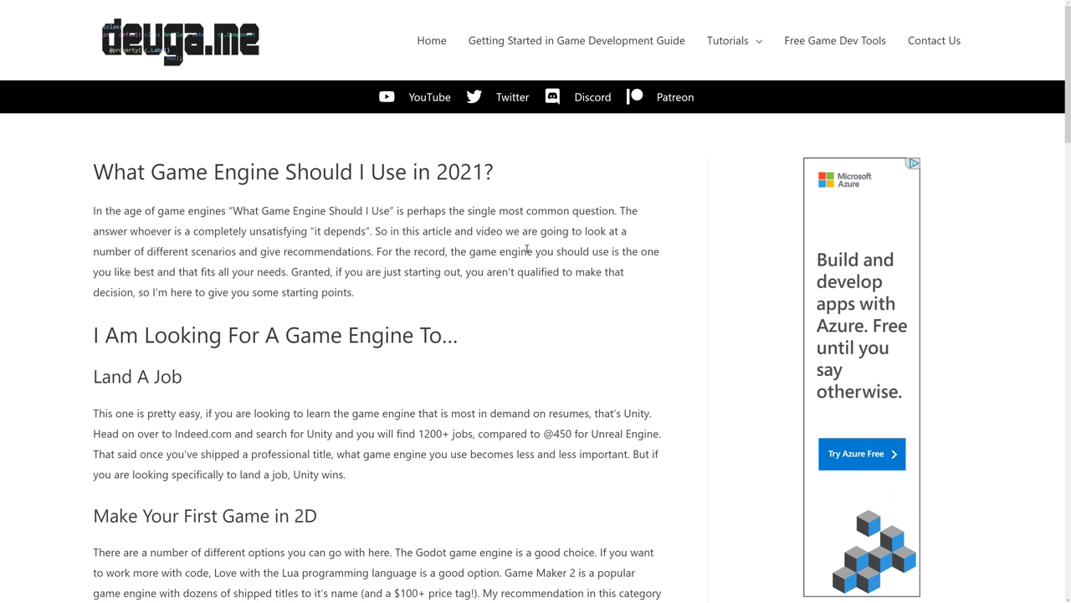
mouse_move(563, 251)
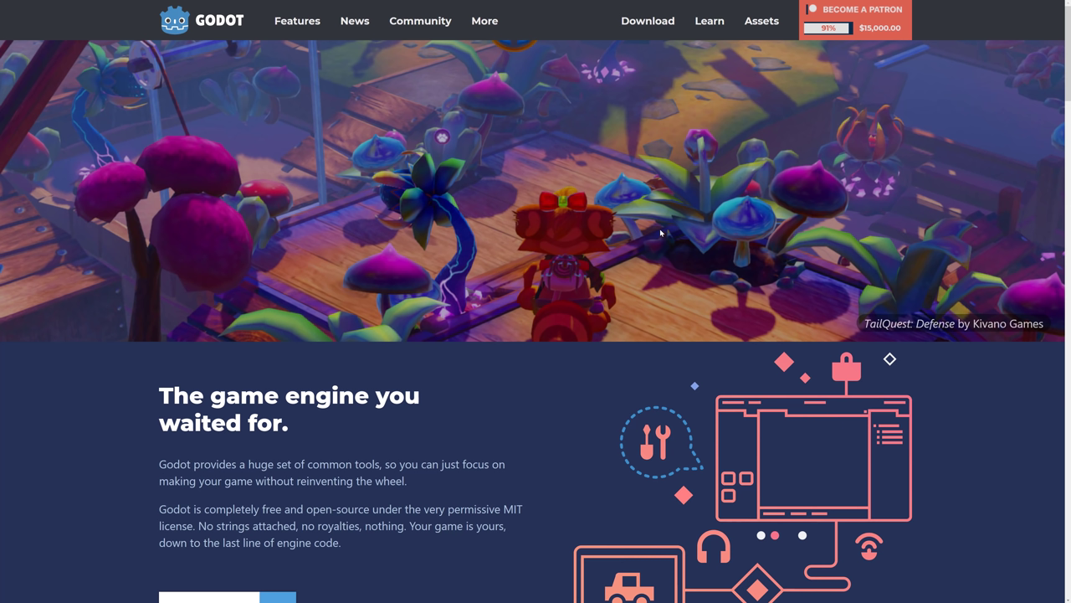
mouse_move(79, 233)
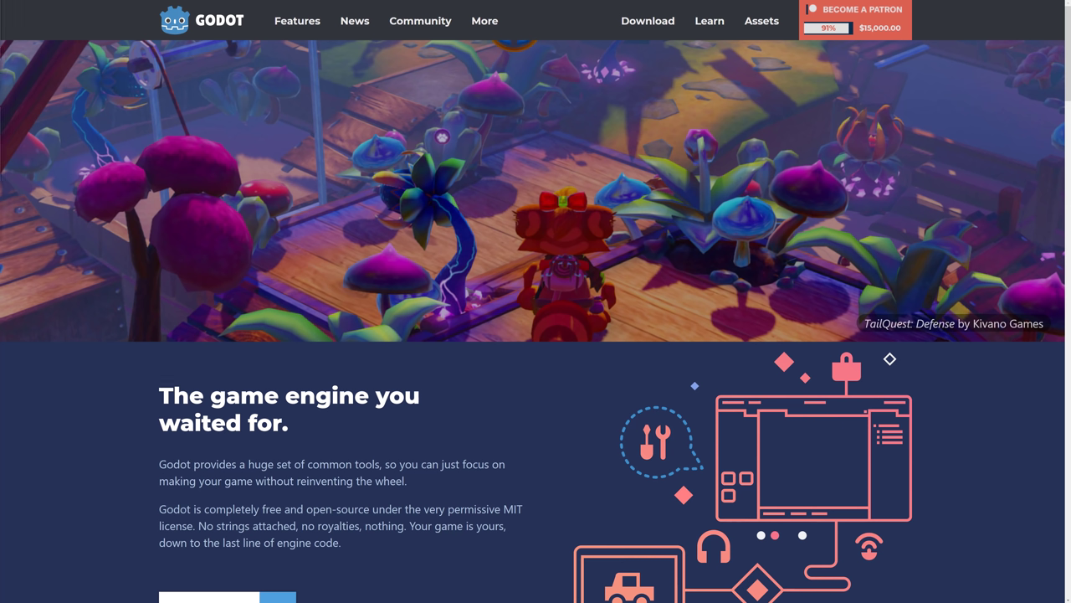
mouse_move(541, 391)
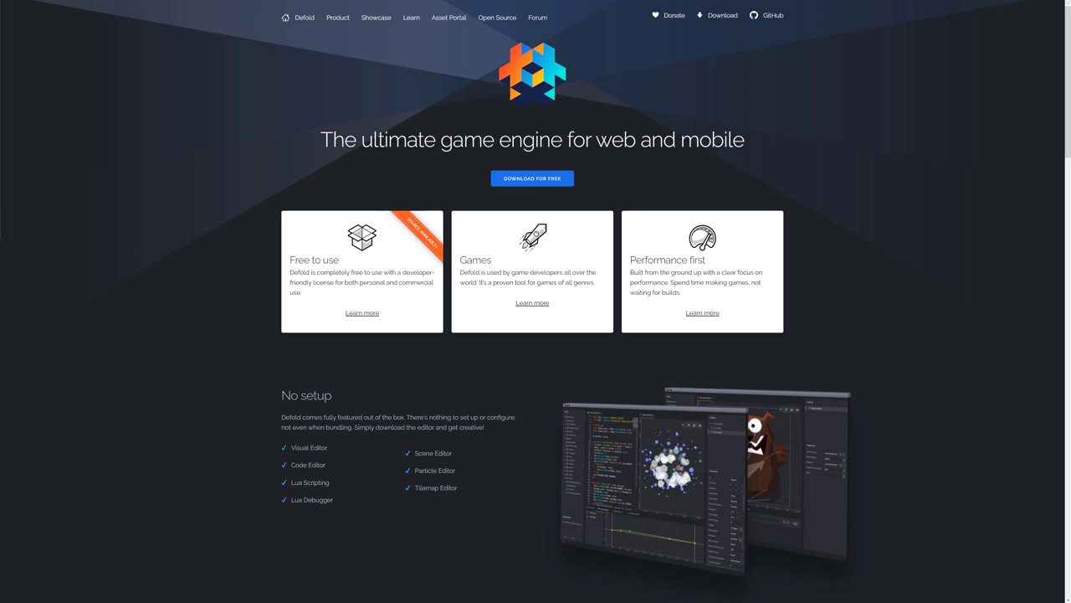
mouse_move(934, 250)
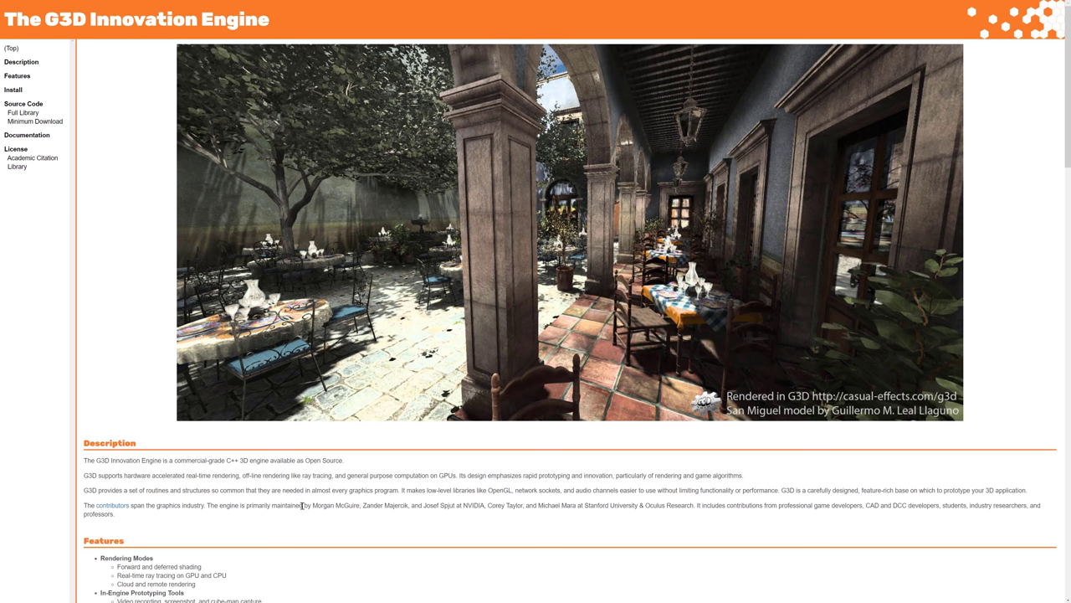
mouse_move(383, 506)
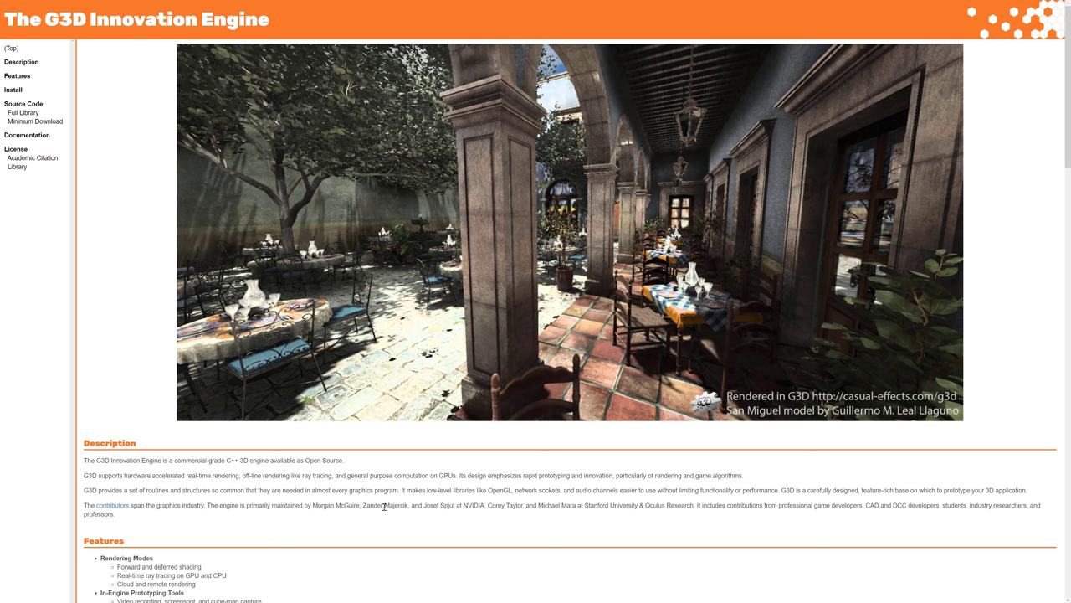
mouse_move(428, 513)
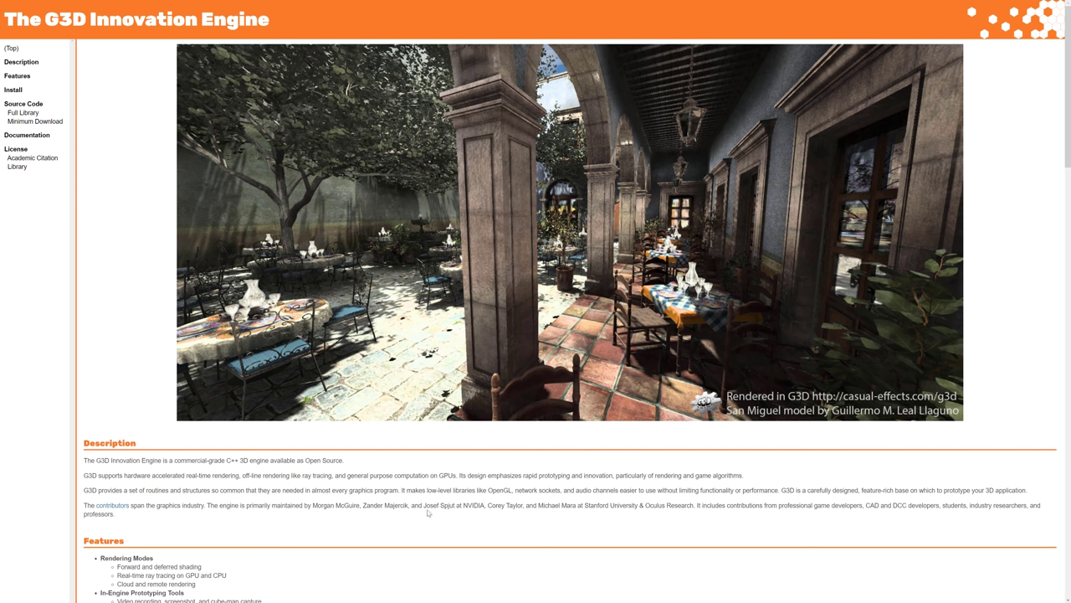
mouse_move(568, 508)
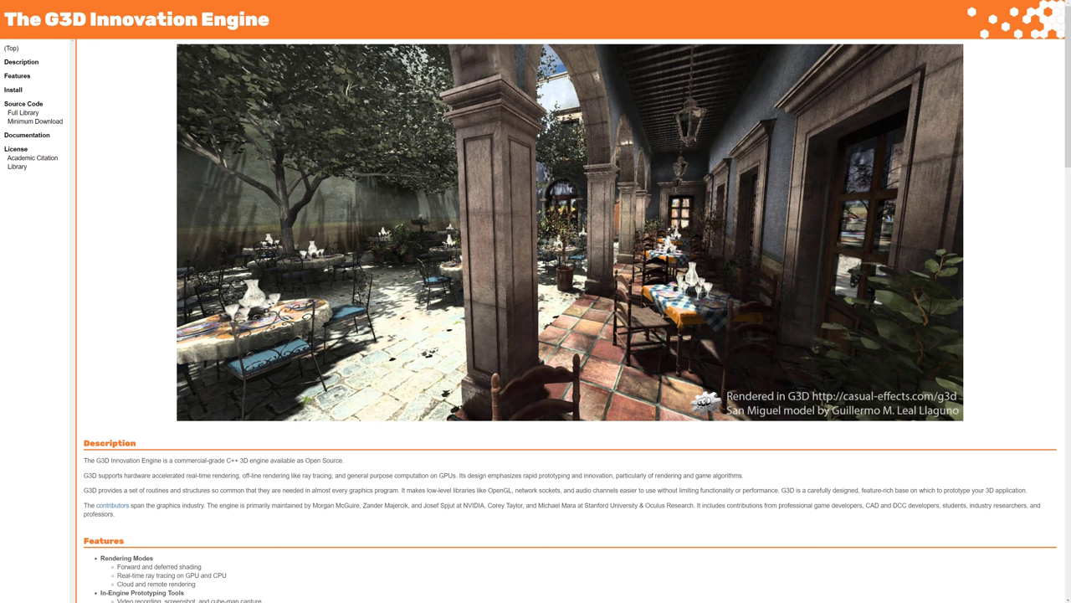
mouse_move(143, 143)
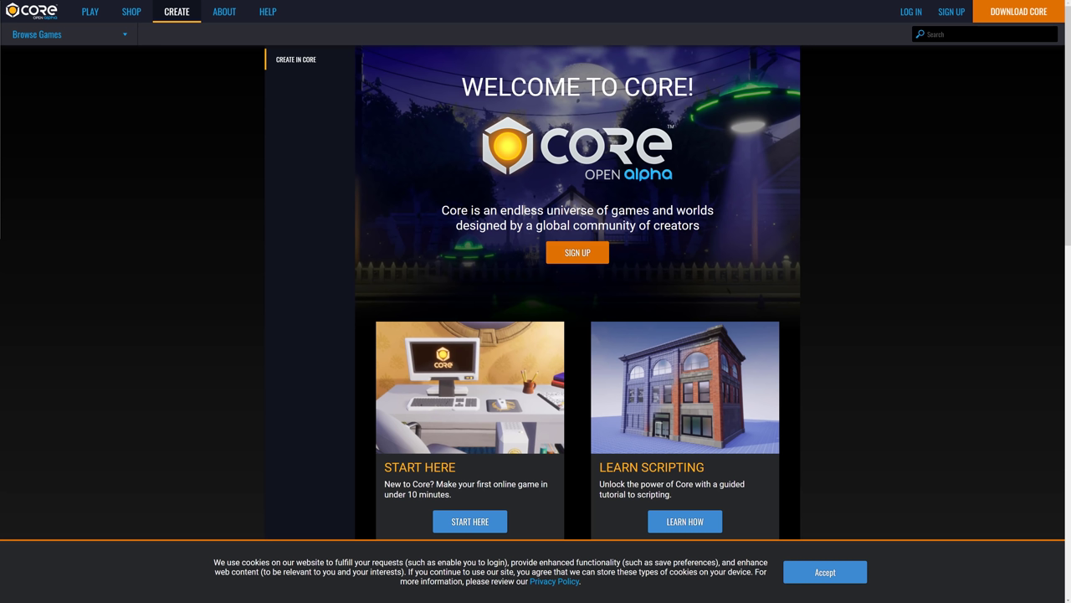
mouse_move(834, 243)
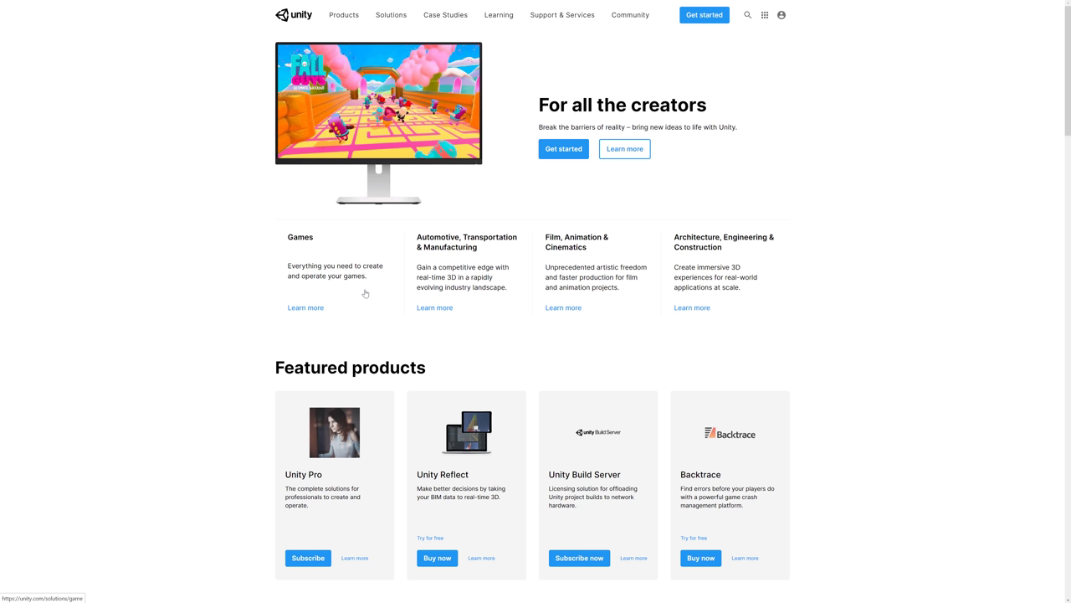
mouse_move(255, 241)
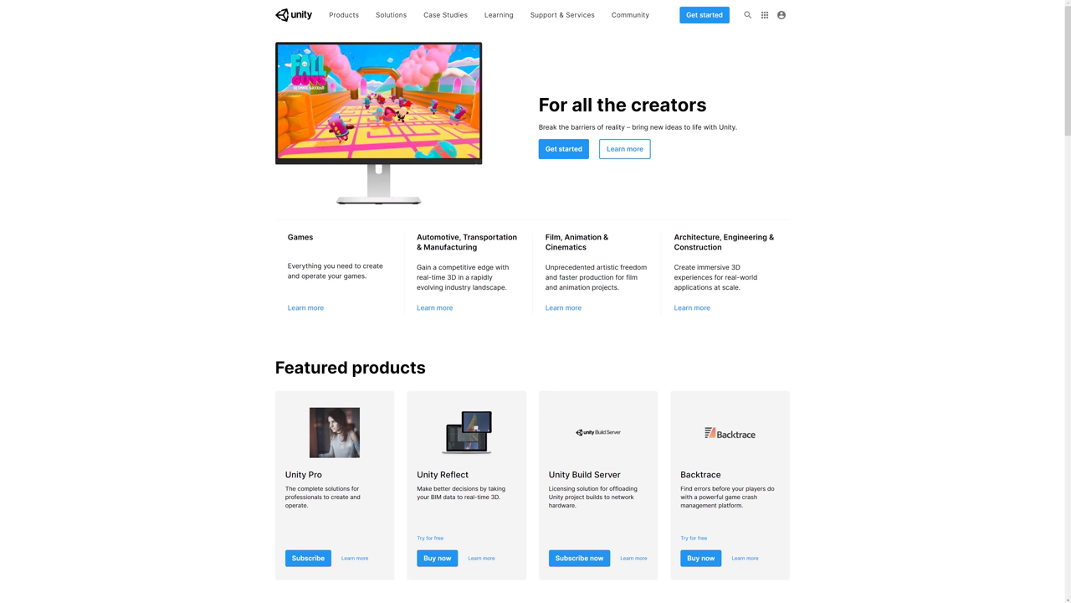
mouse_move(130, 318)
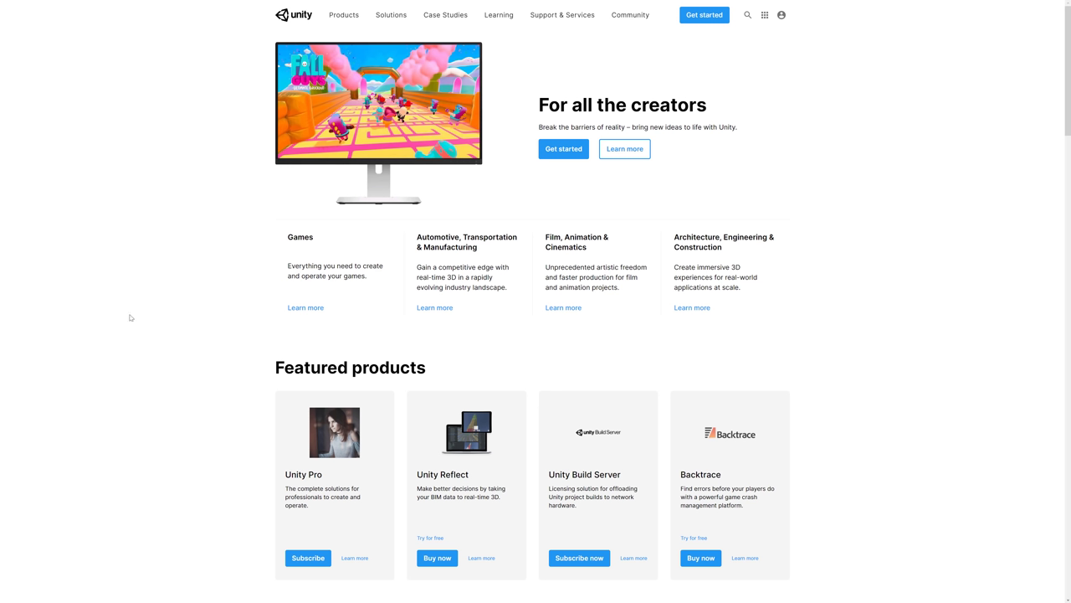
mouse_move(383, 142)
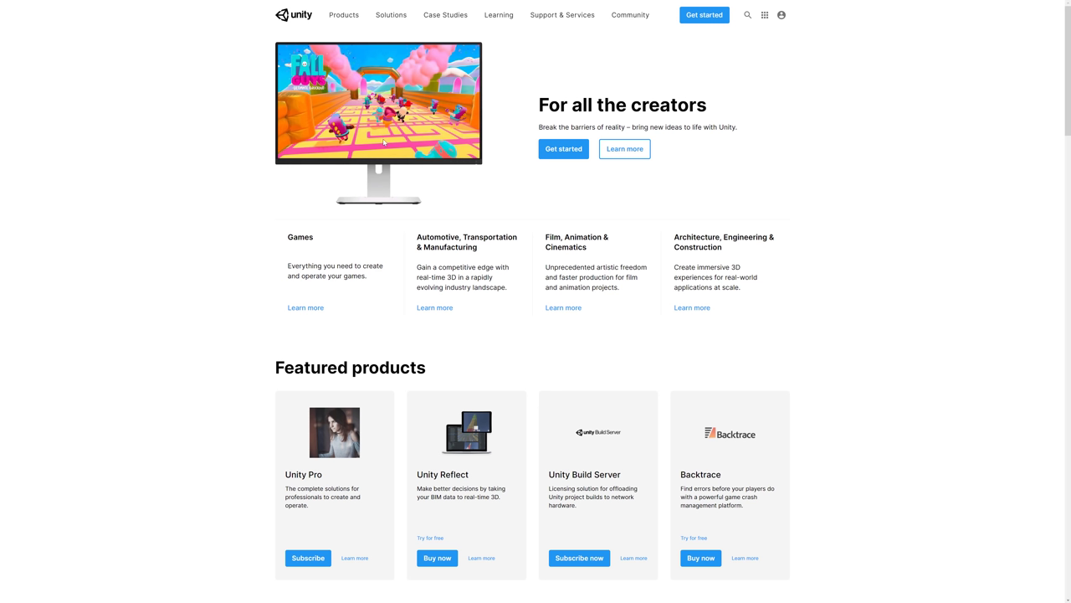
mouse_move(188, 271)
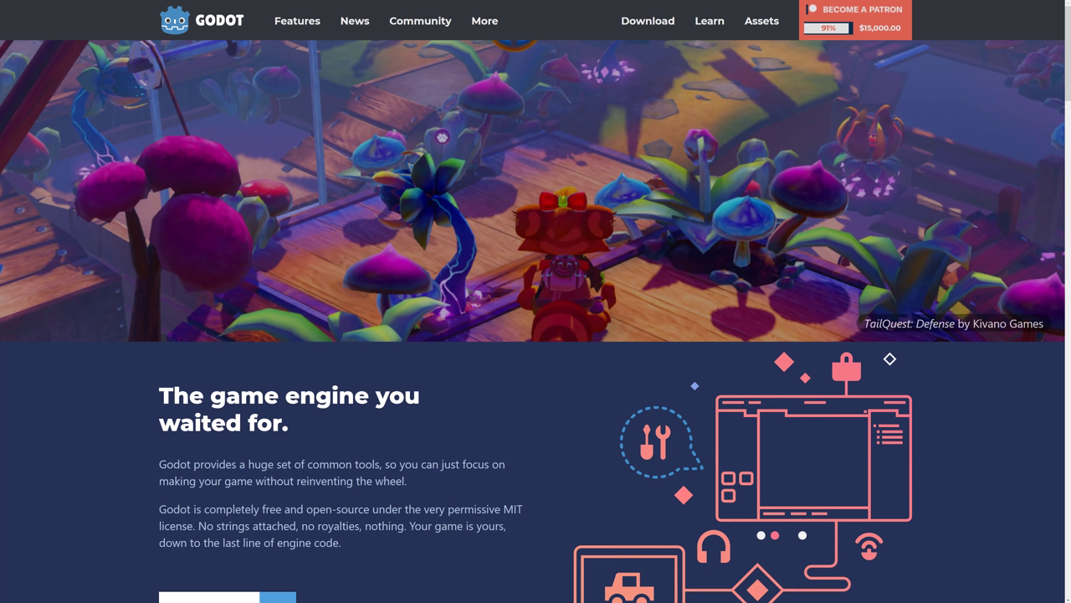
mouse_move(505, 450)
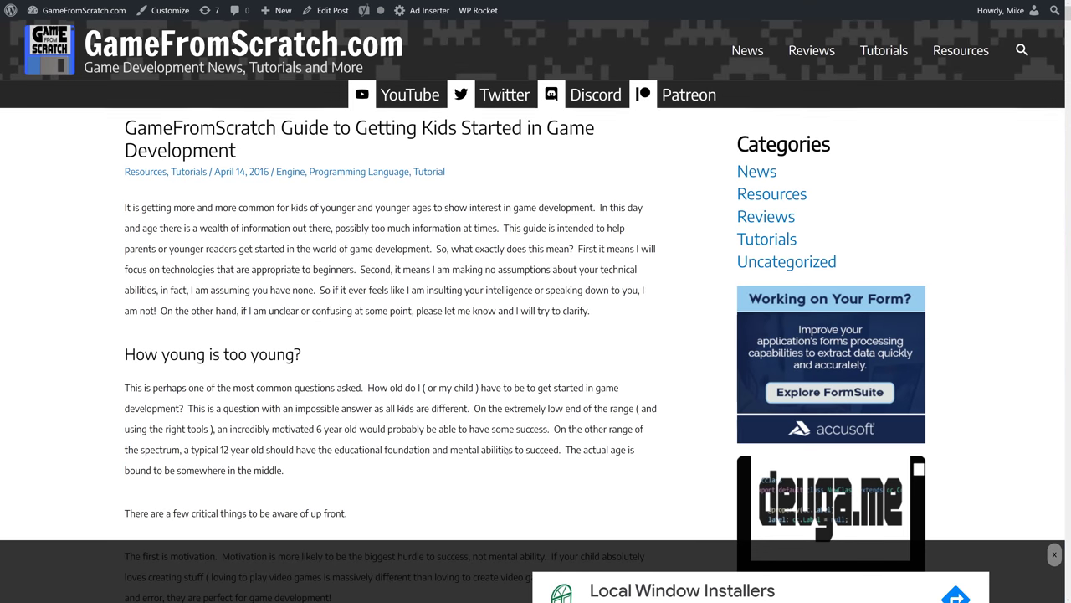
mouse_move(594, 398)
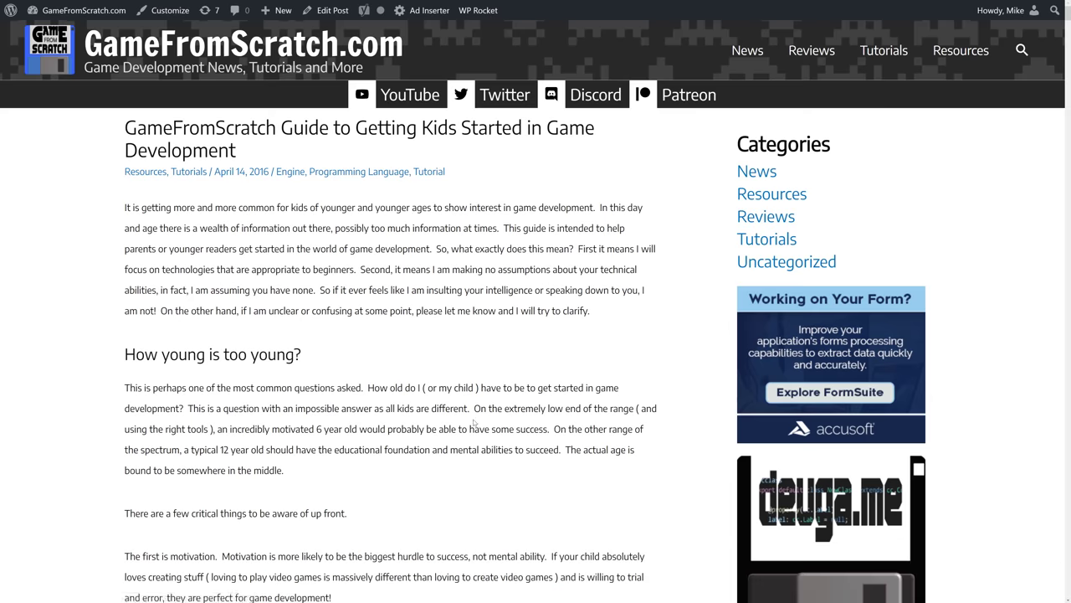
scroll("down", 3)
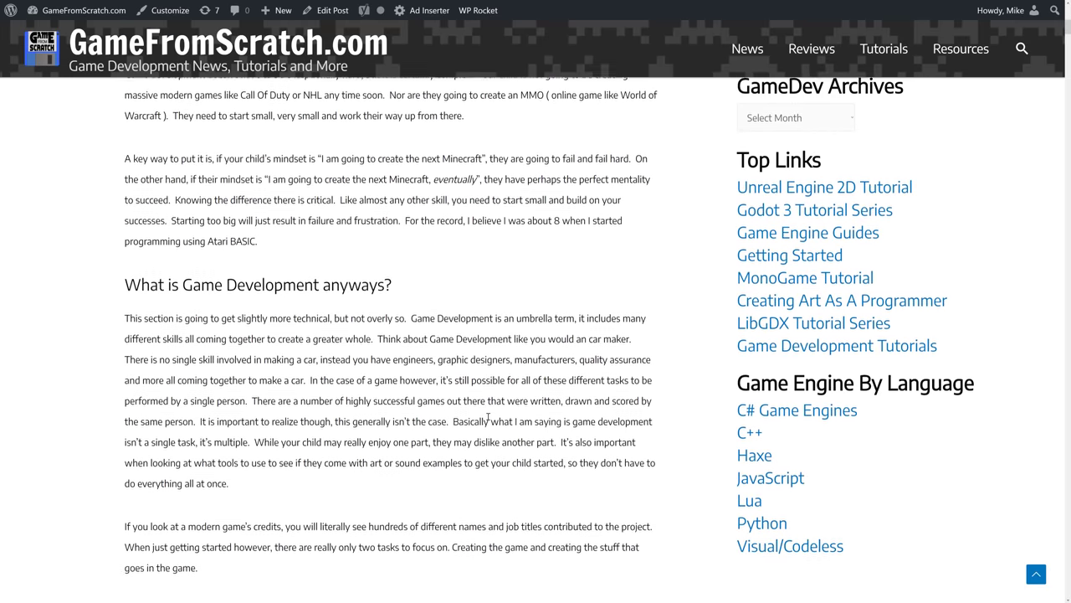
scroll("down", 3)
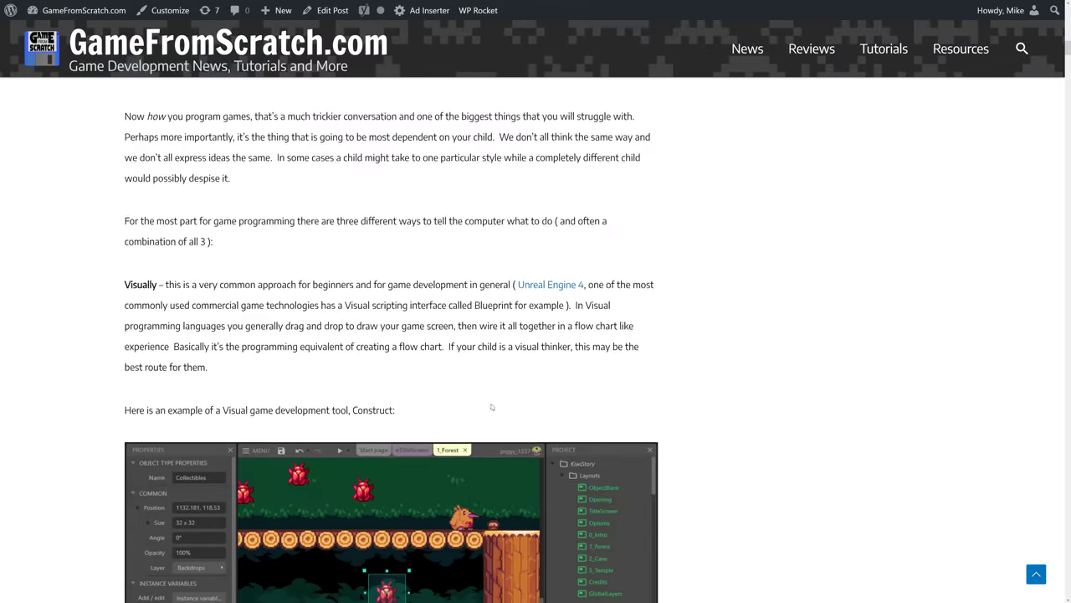
scroll("down", 3)
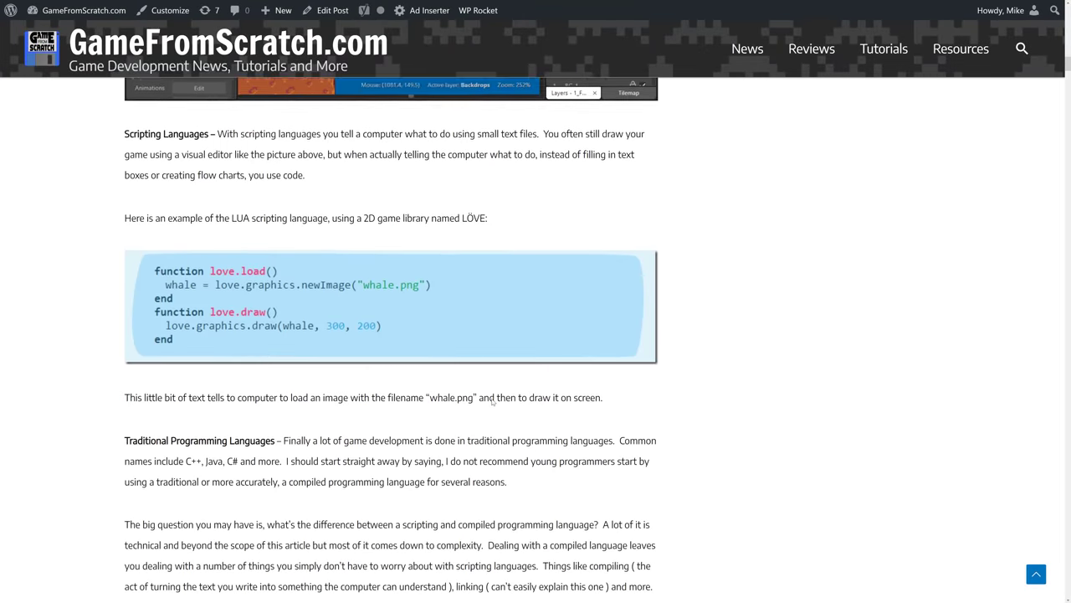
scroll("down", 3)
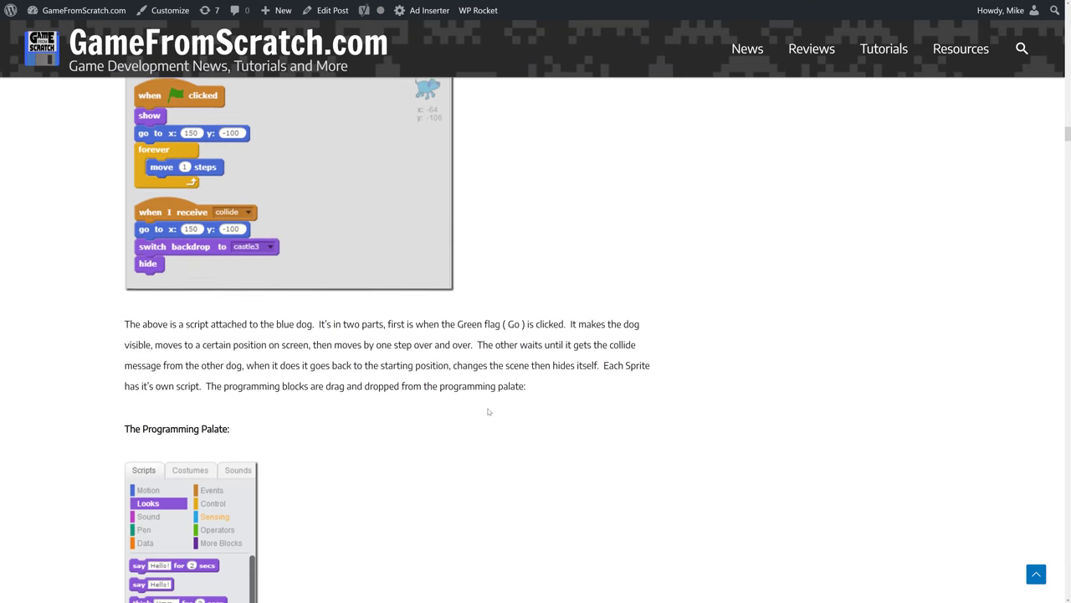
scroll("down", 3)
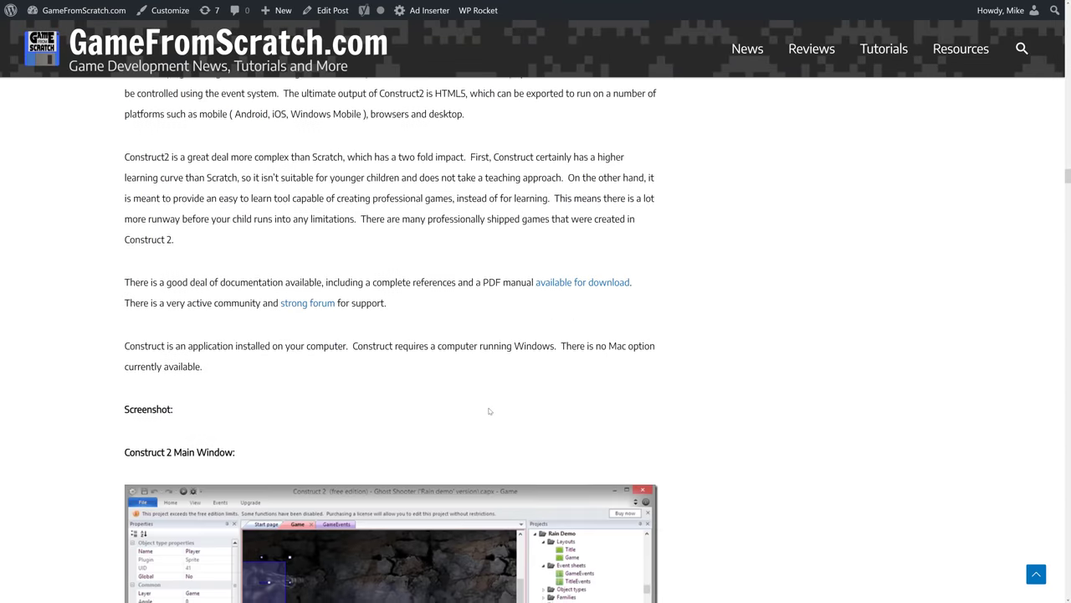
scroll("down", 3)
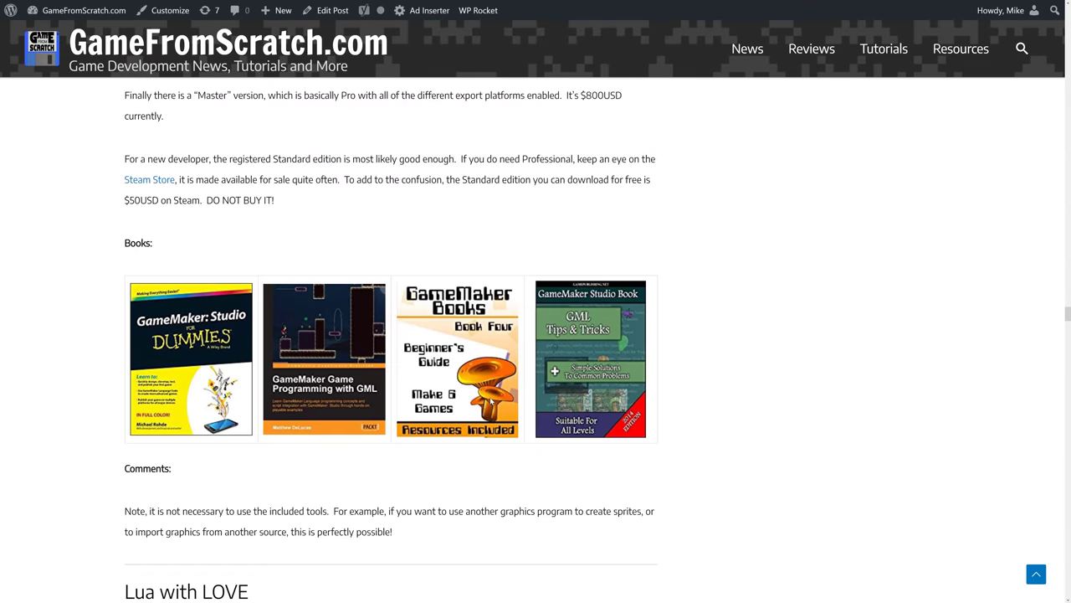
scroll("down", 3)
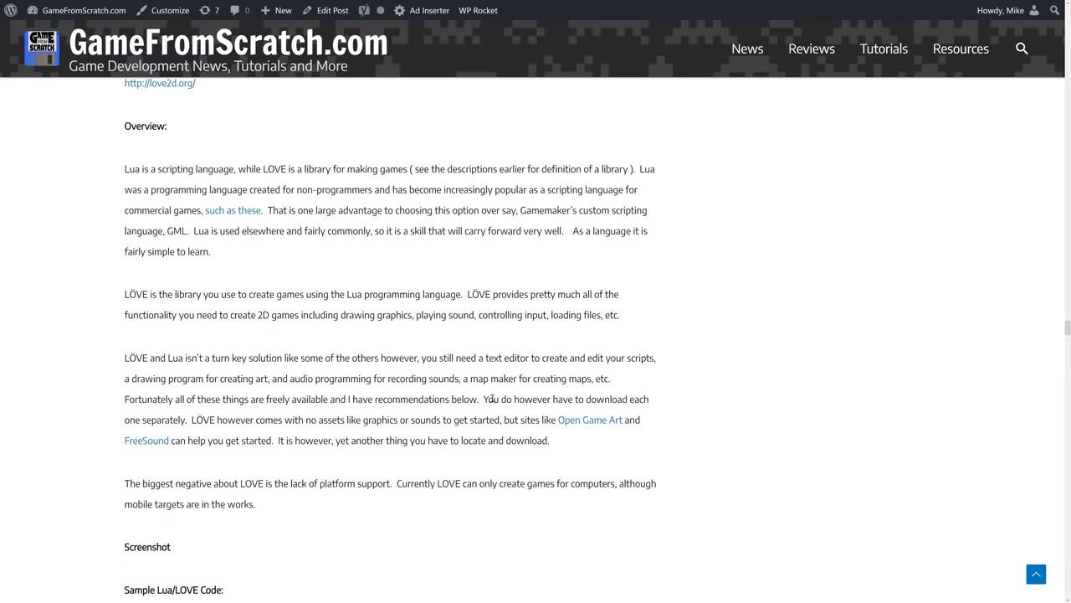
scroll("down", 3)
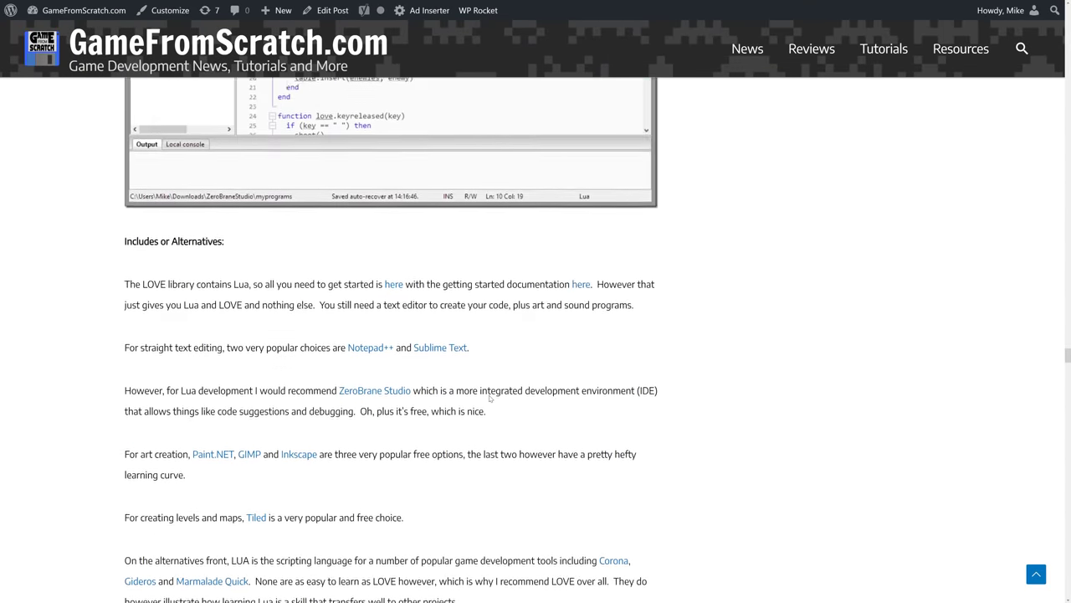
scroll("down", 3)
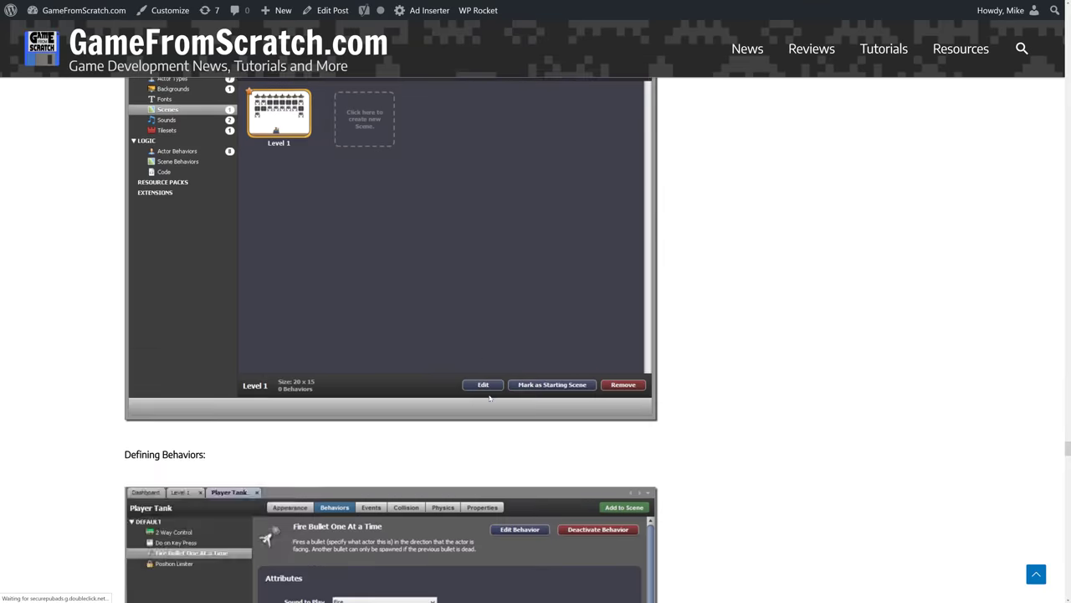
scroll("up", 3)
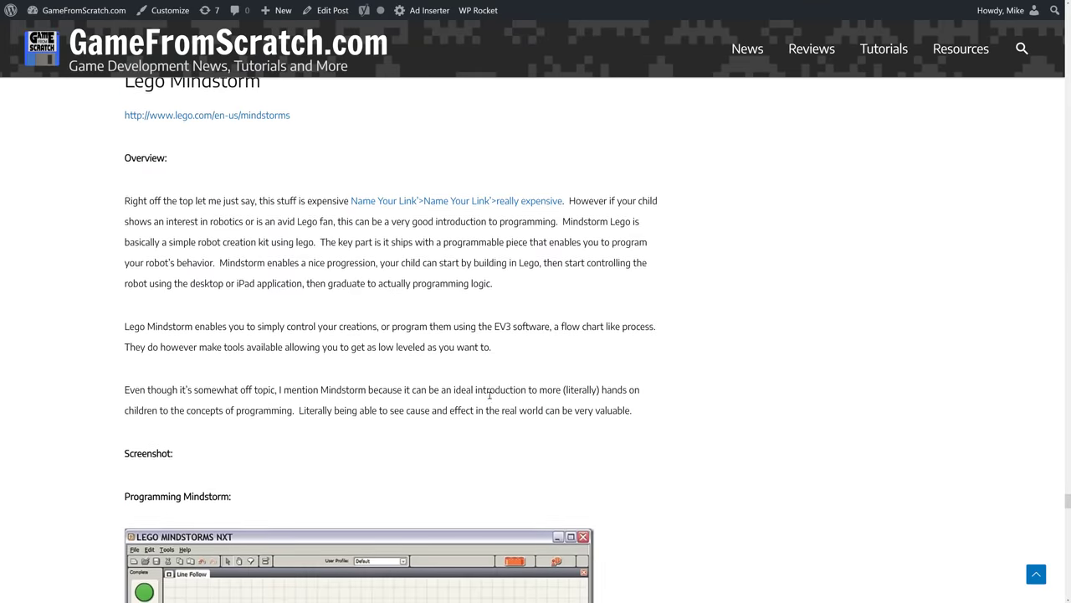
scroll("down", 3)
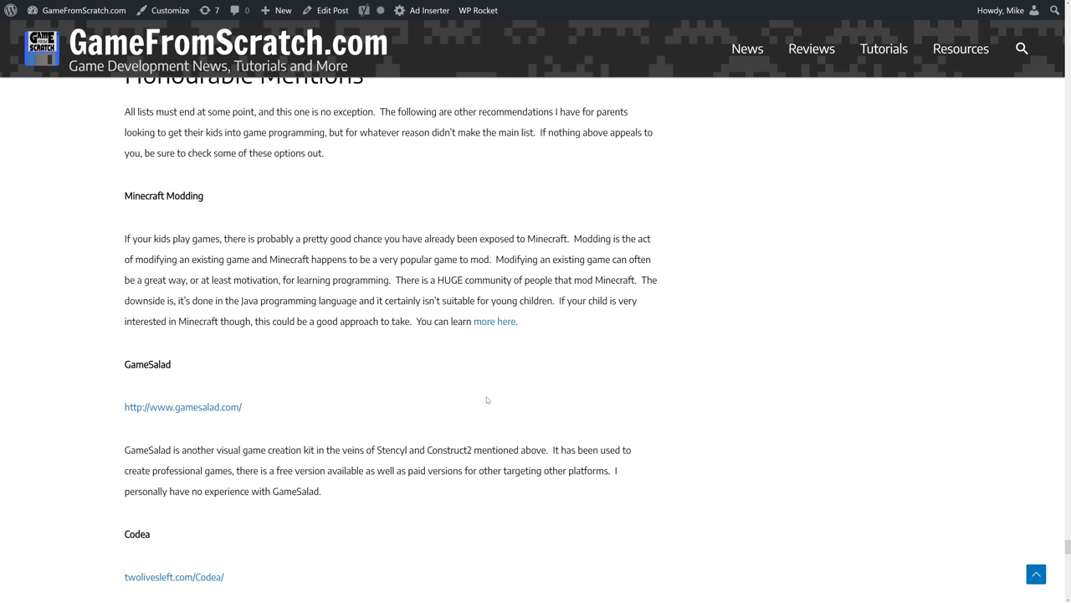
scroll("down", 3)
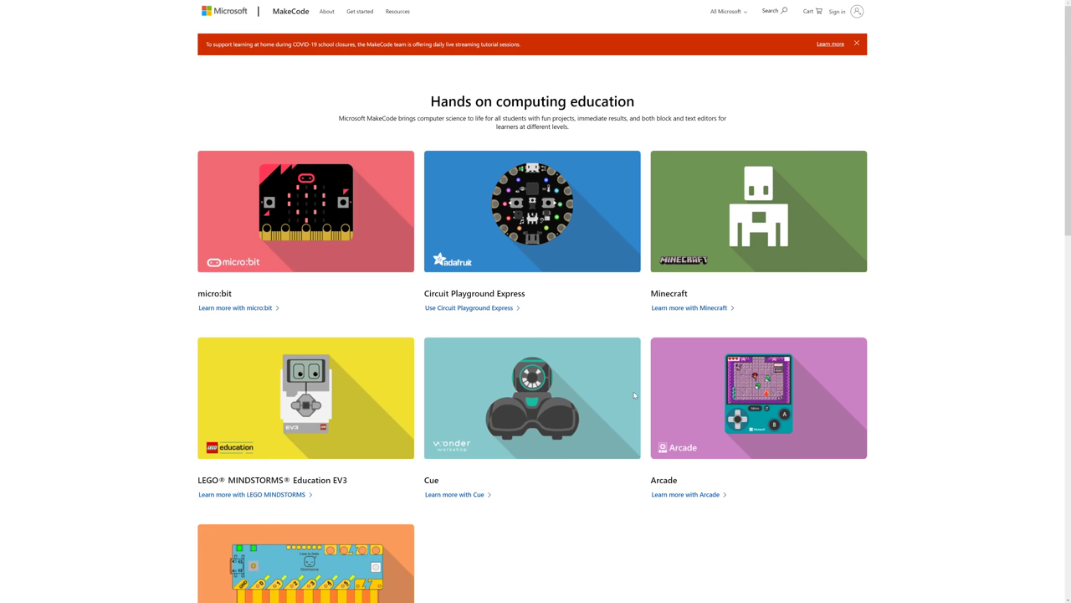
Step: Scroll MakeCode's page down to the Chibi Chip and Explore MakeCode sections, then back up
scroll("down", 3)
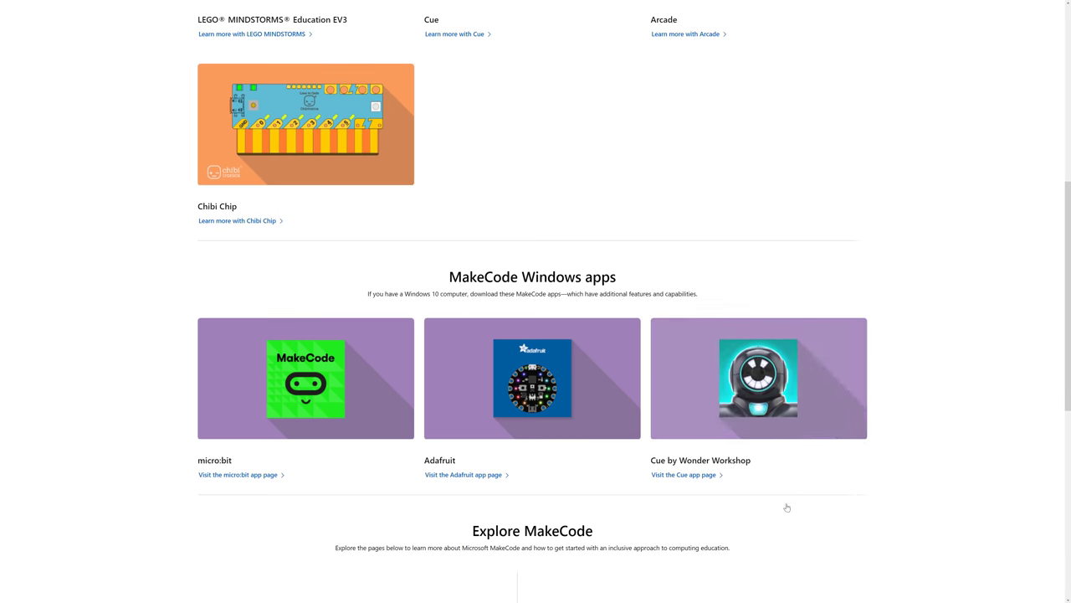
scroll("up", 3)
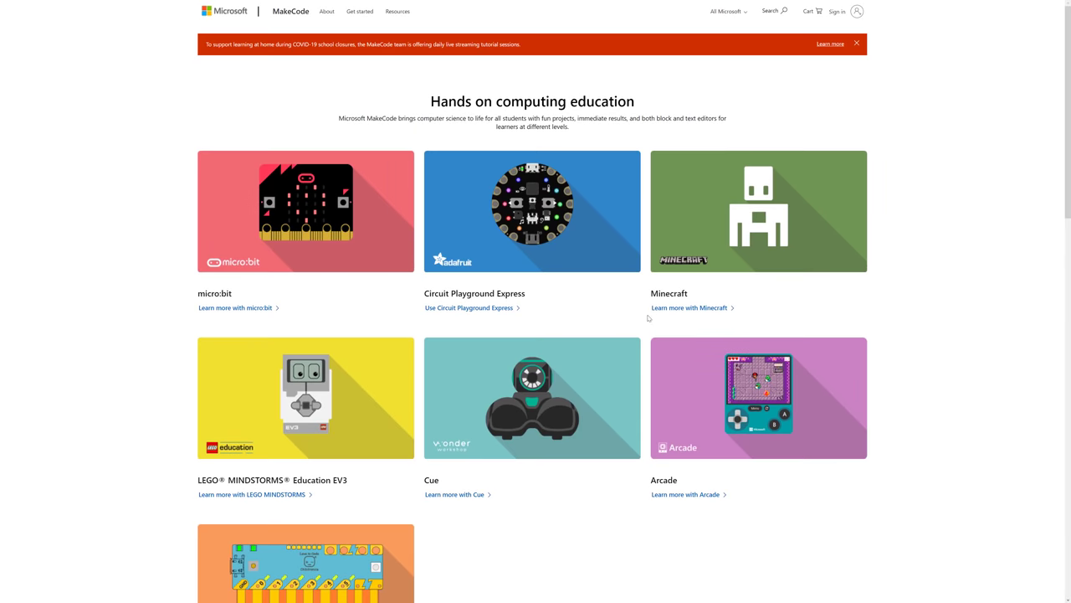
mouse_move(648, 310)
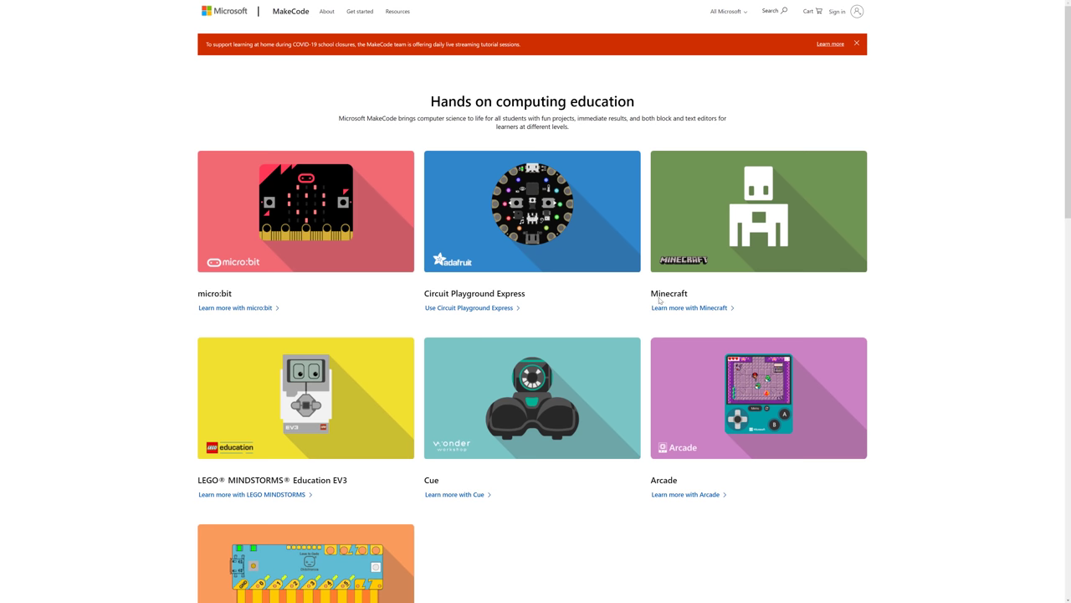
mouse_move(862, 150)
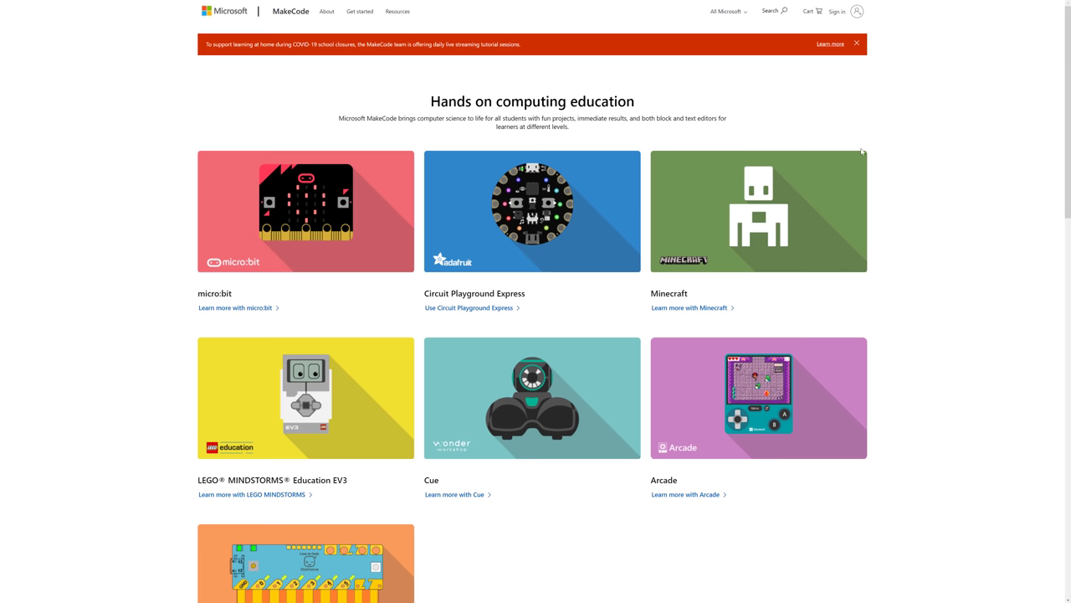
mouse_move(98, 164)
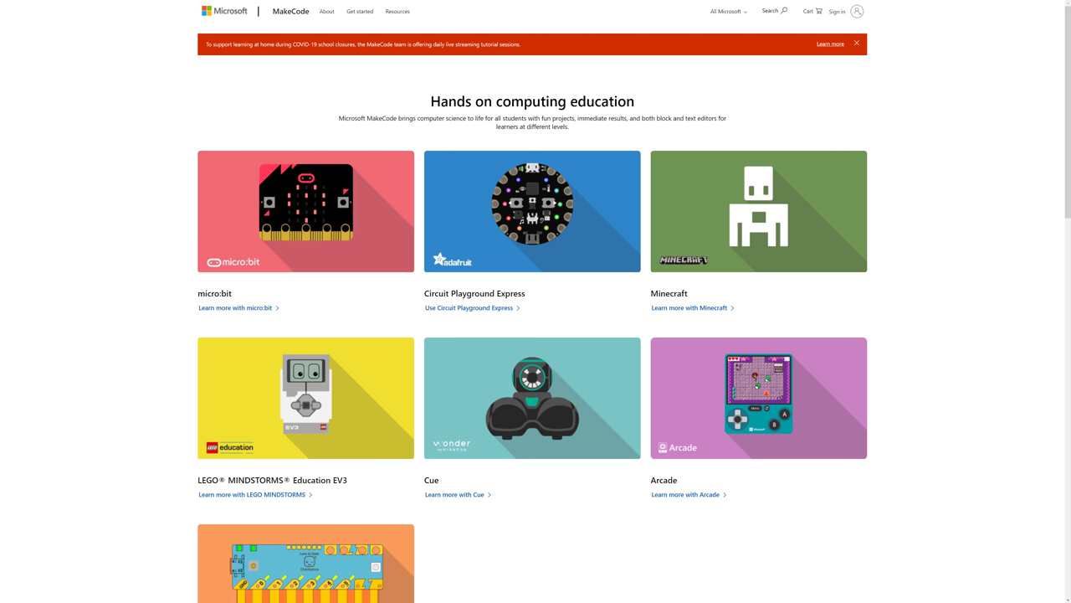
mouse_move(233, 107)
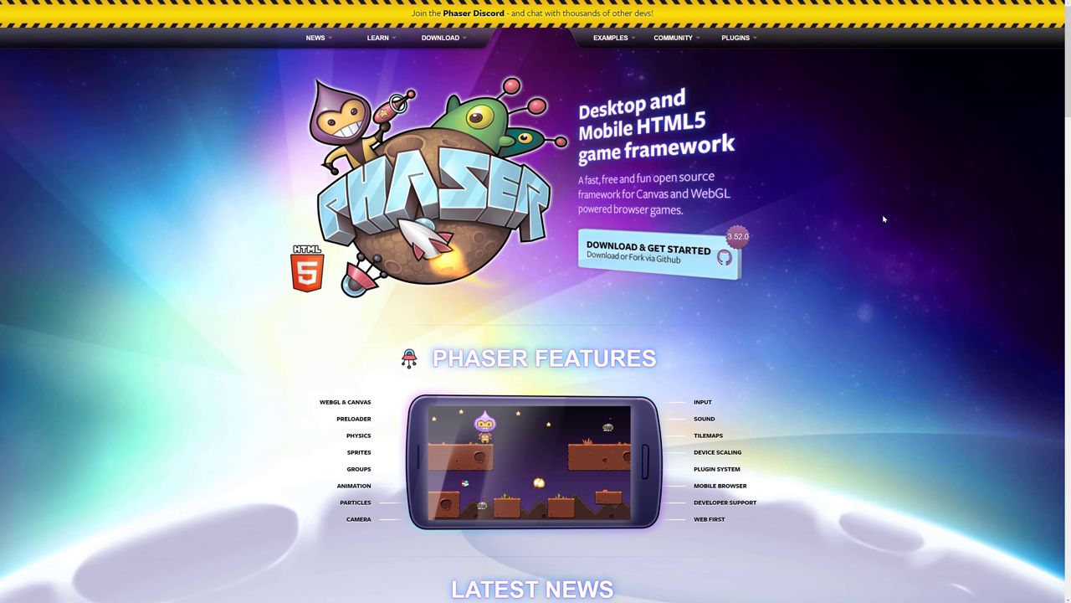
mouse_move(634, 219)
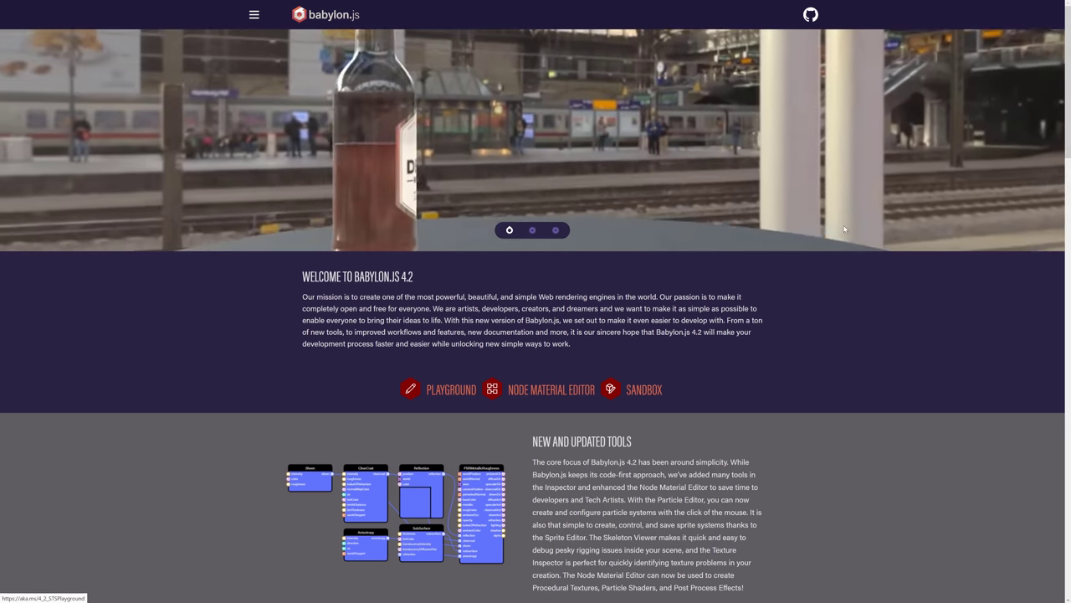
Step: Cycle the Babylon.js showcase back and forth between the bottle and pirate fort scenes
left_click(531, 230)
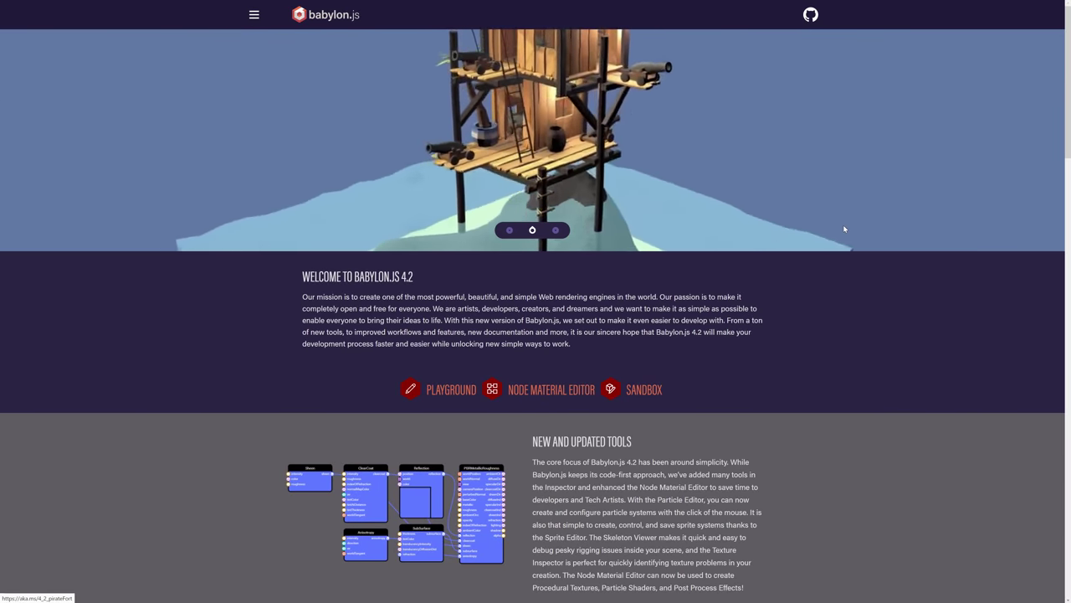
left_click(555, 230)
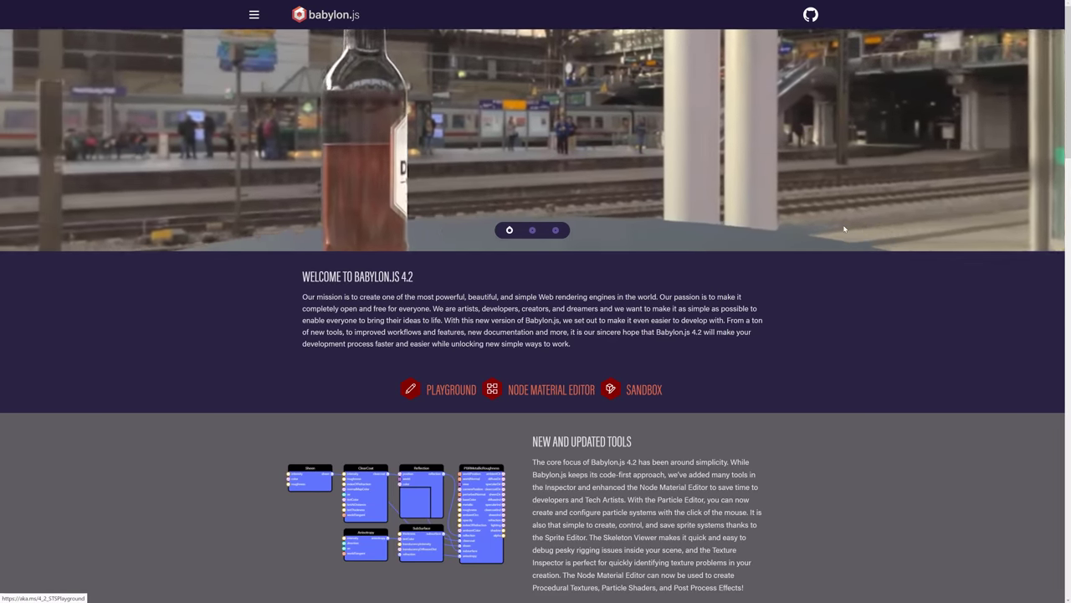
left_click(533, 229)
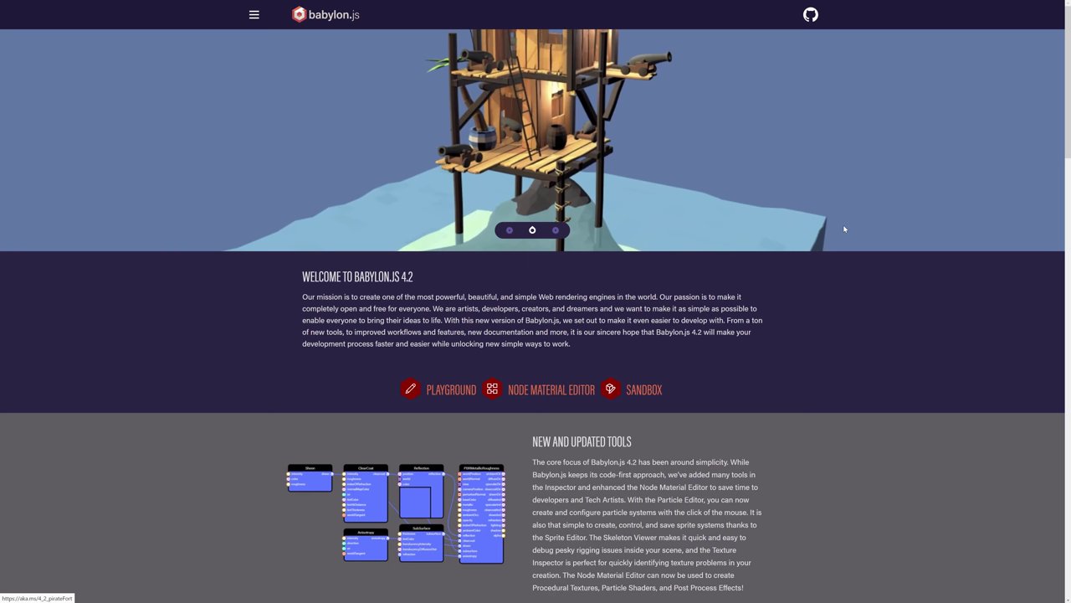
left_click(555, 229)
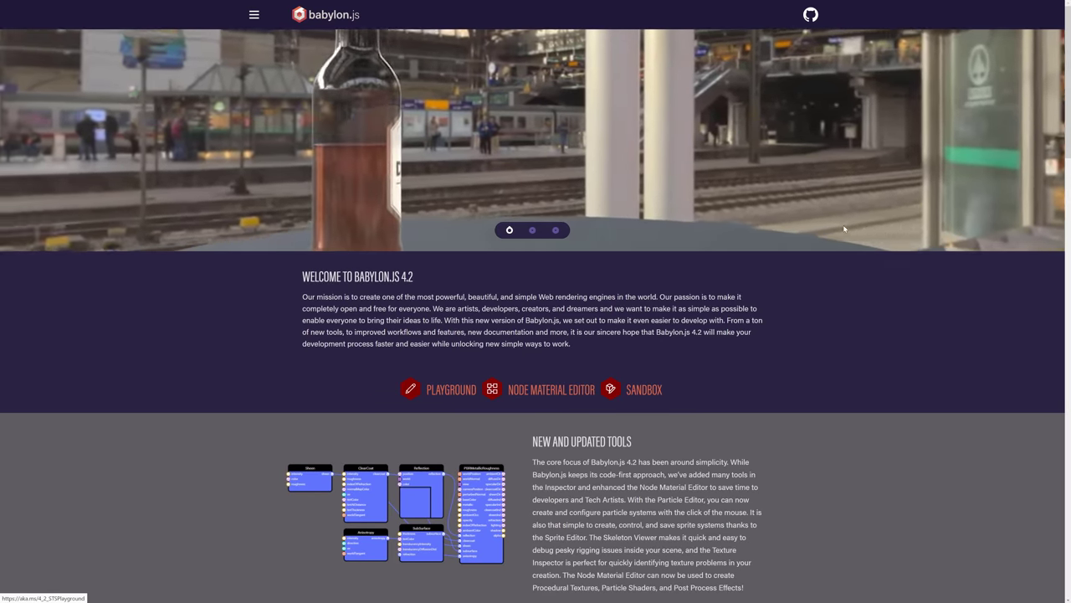
left_click(531, 230)
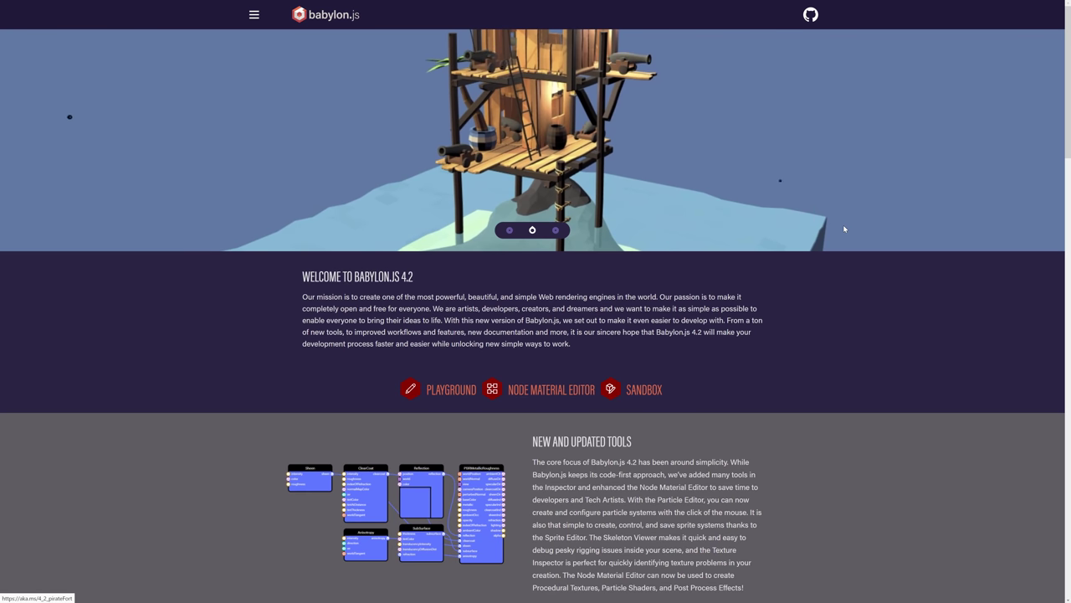
left_click(555, 230)
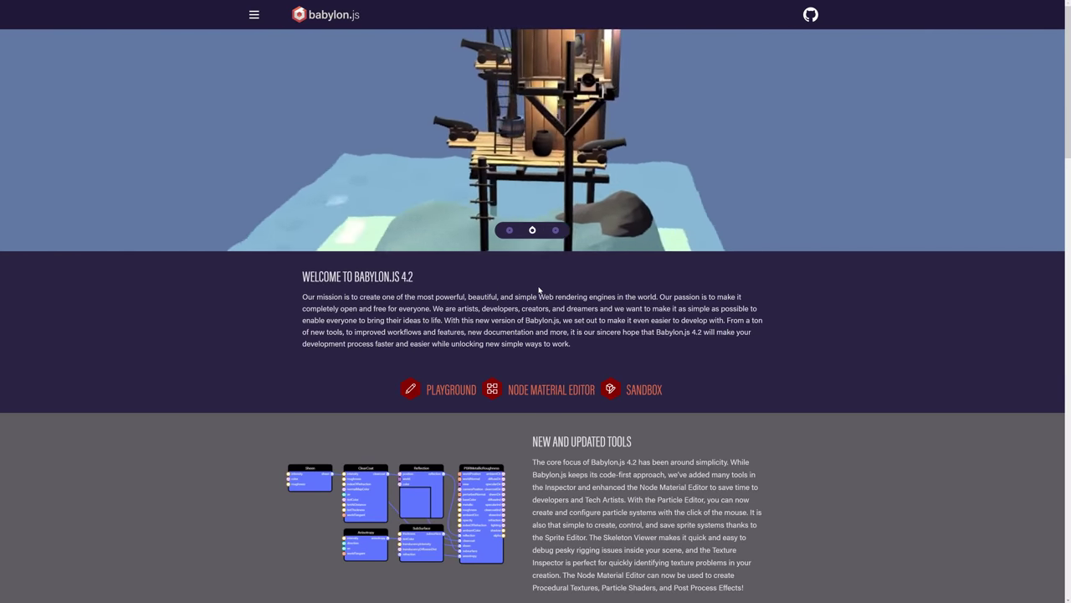
left_click(555, 229)
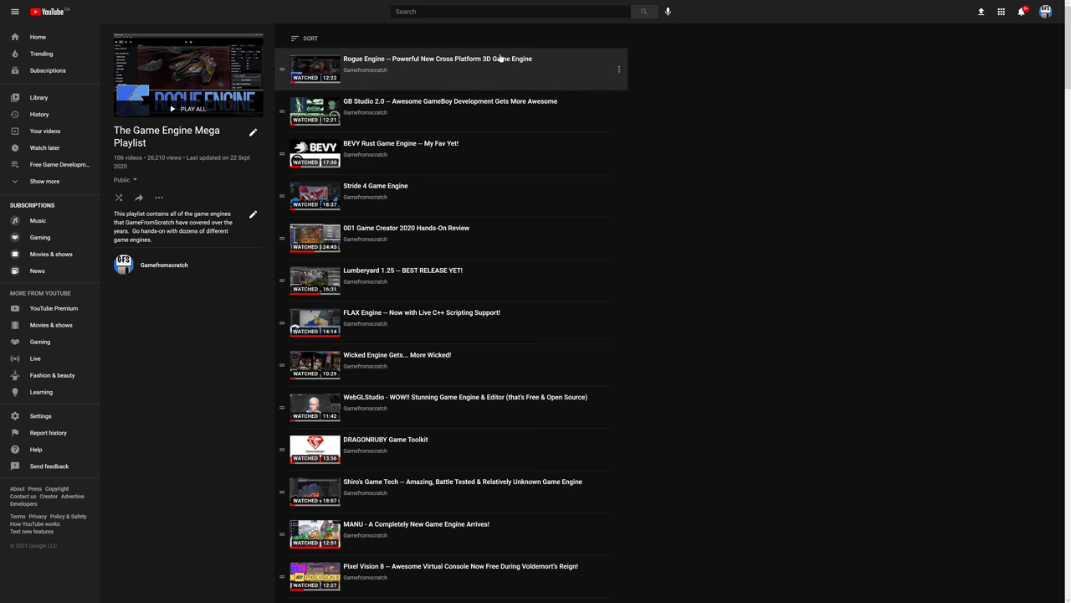
mouse_move(371, 193)
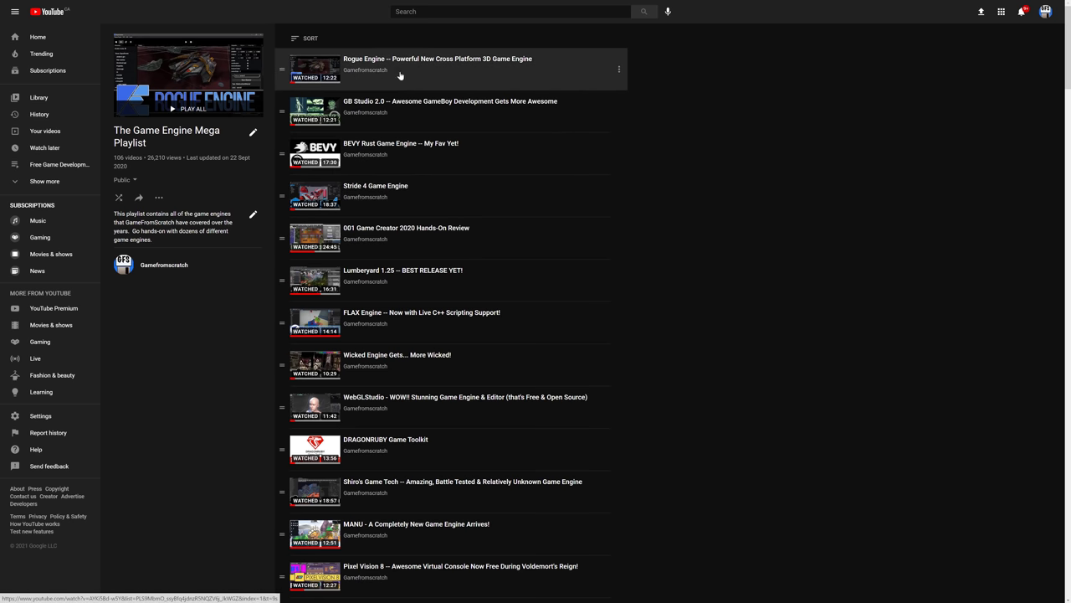
mouse_move(325, 322)
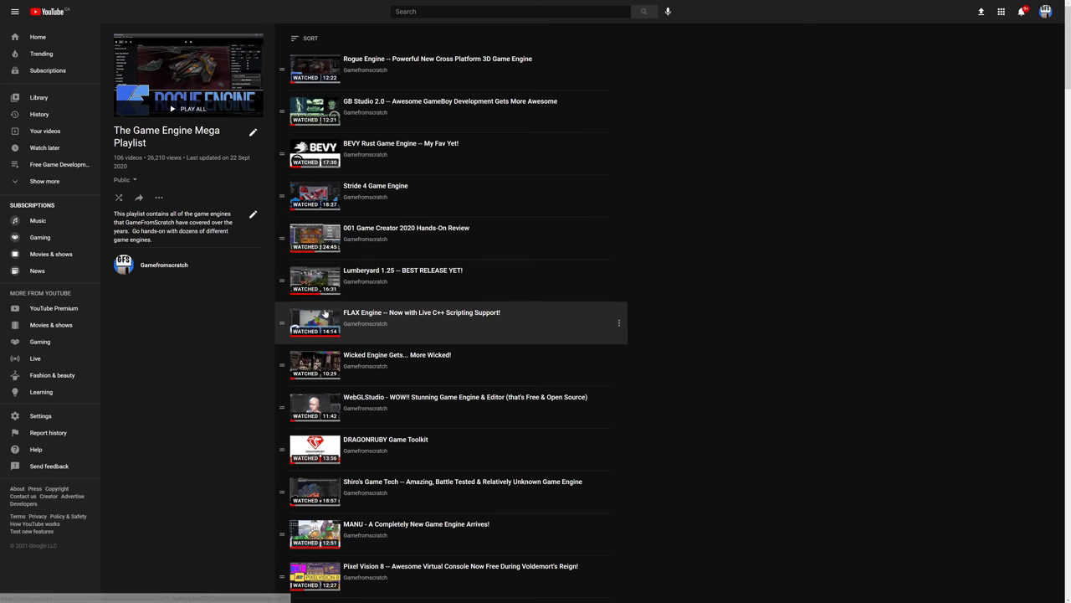
mouse_move(766, 385)
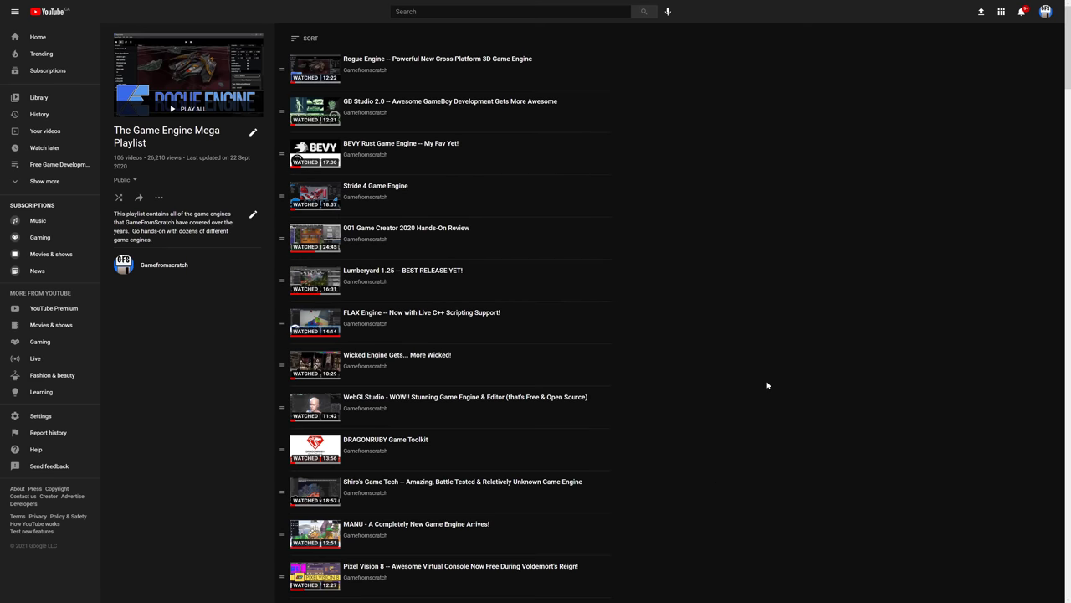
mouse_move(431, 524)
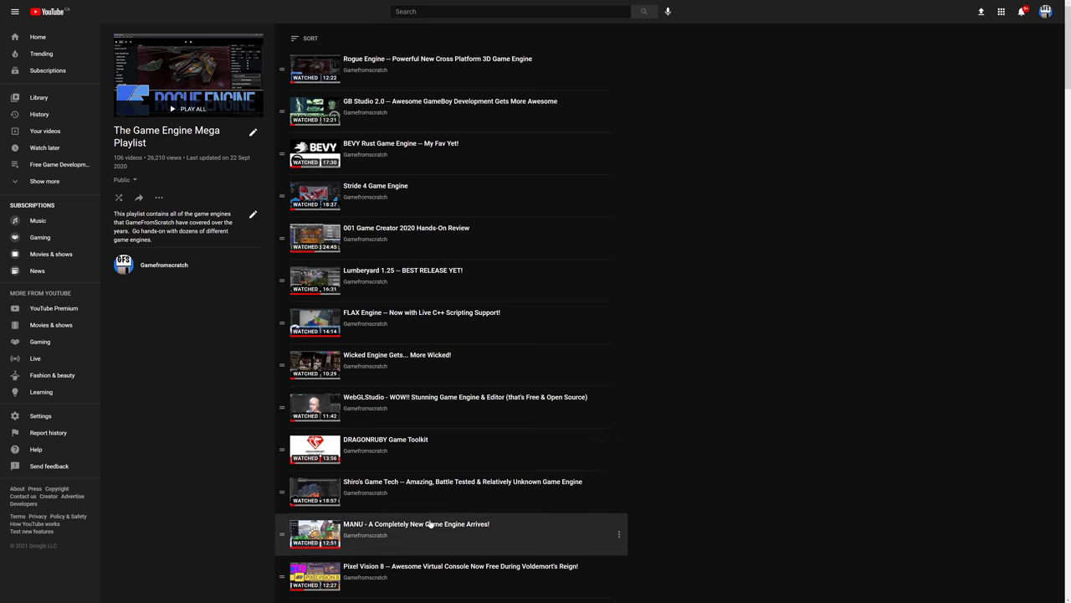
mouse_move(364, 492)
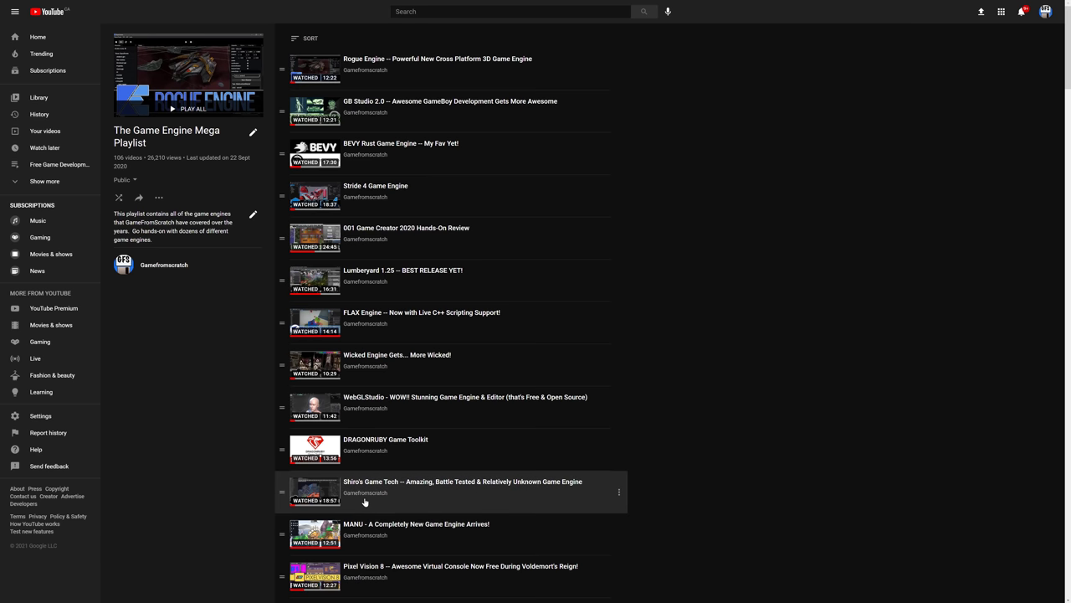
mouse_move(533, 364)
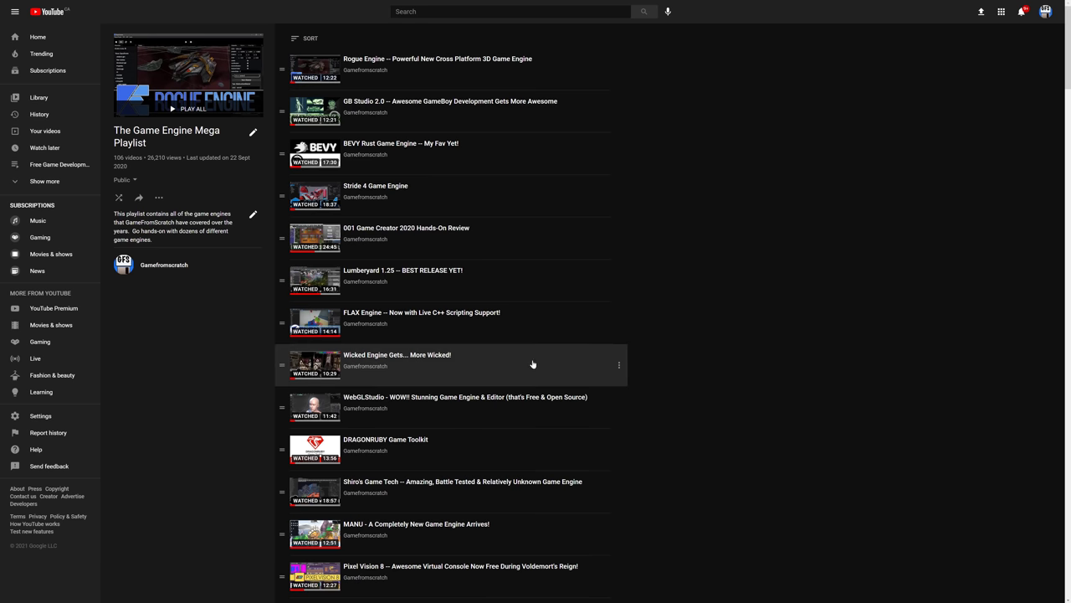
Step: Scroll the Mega Playlist down to the Python, Lua, C# and C++ engine videos
scroll("down", 3)
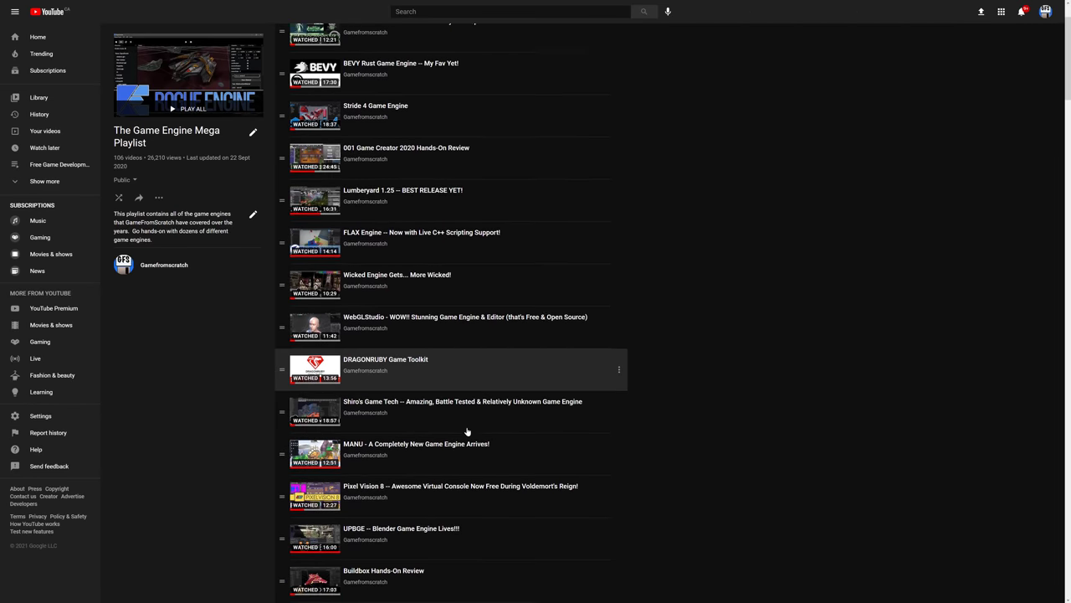
scroll("down", 3)
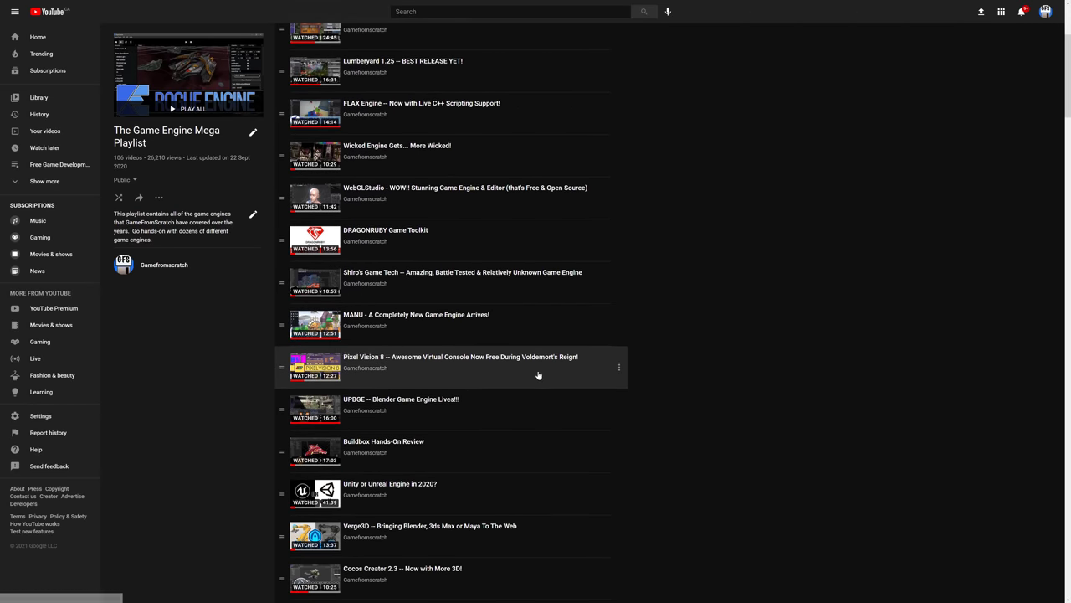
scroll("down", 3)
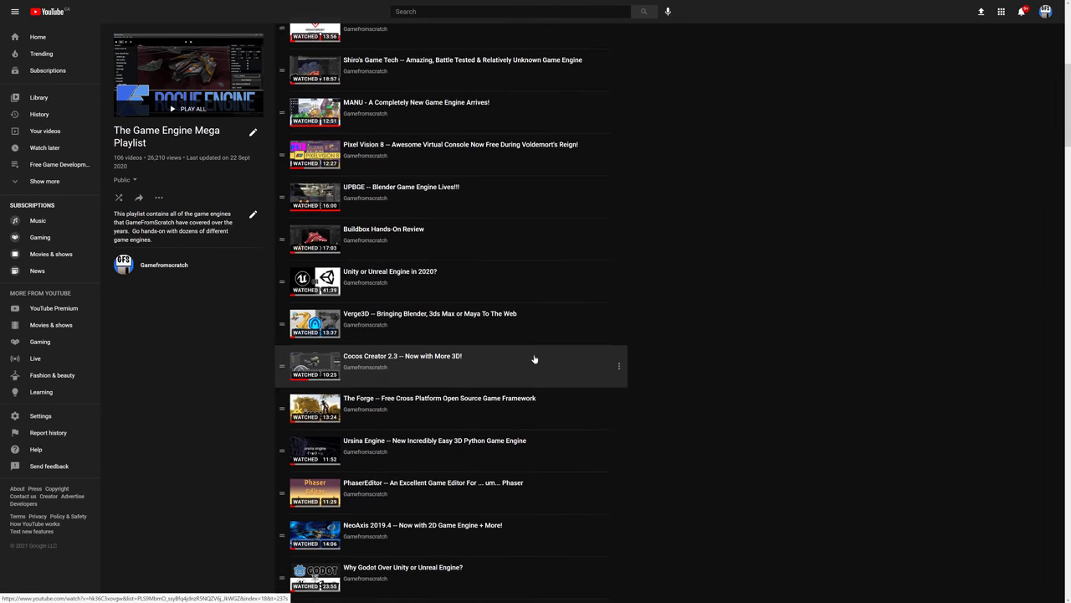
scroll("down", 3)
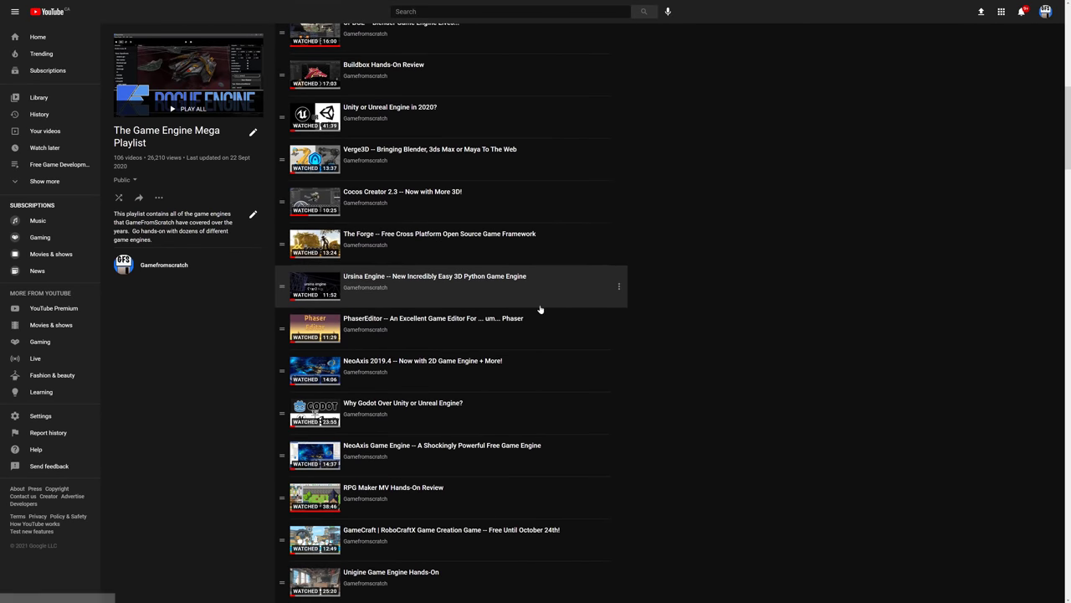
scroll("down", 3)
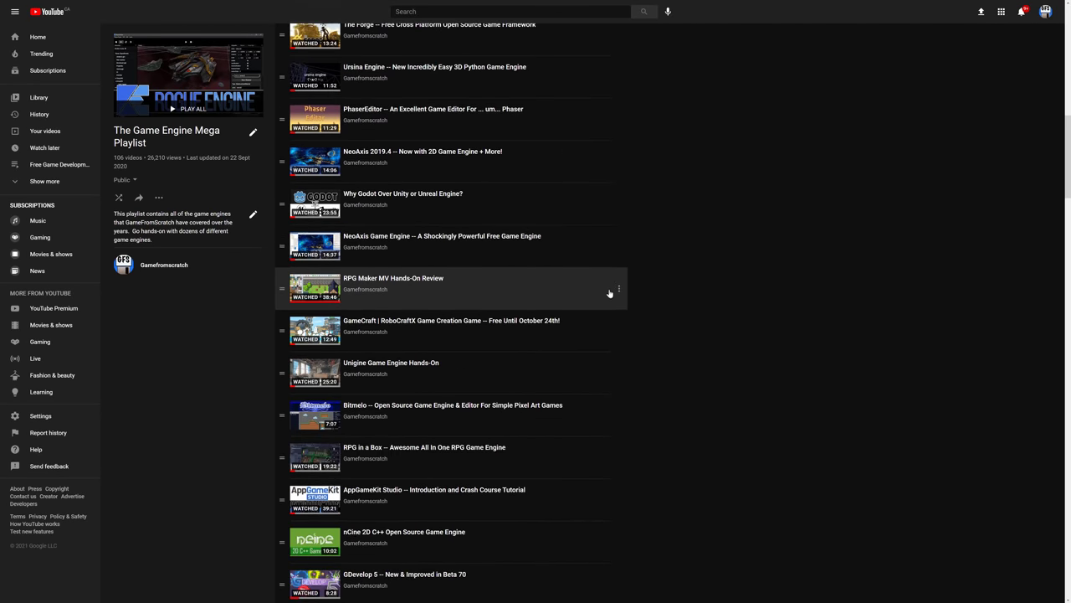
scroll("down", 3)
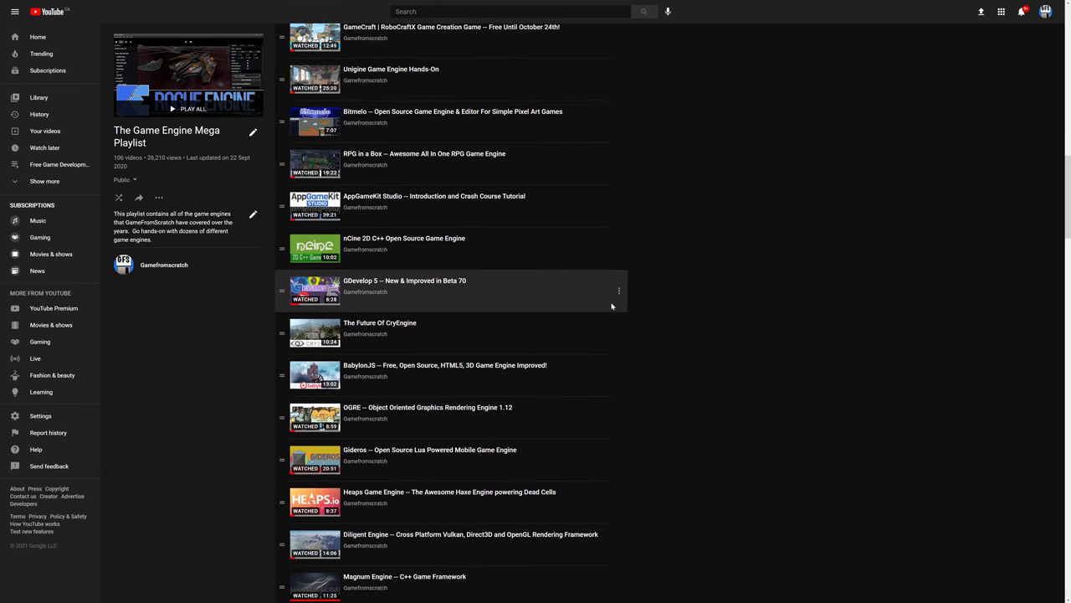
scroll("down", 3)
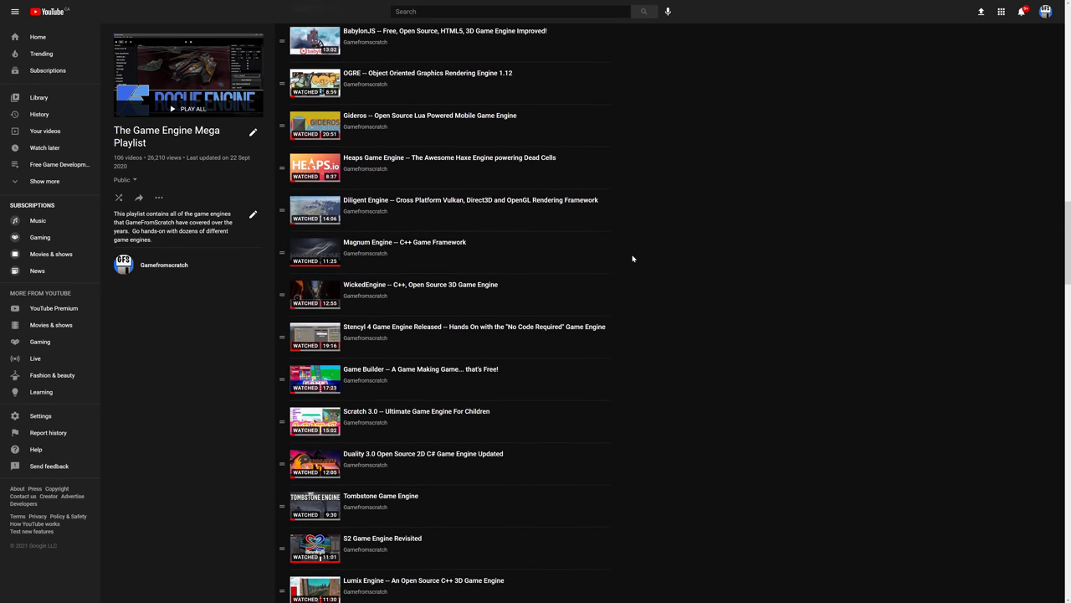
scroll("down", 3)
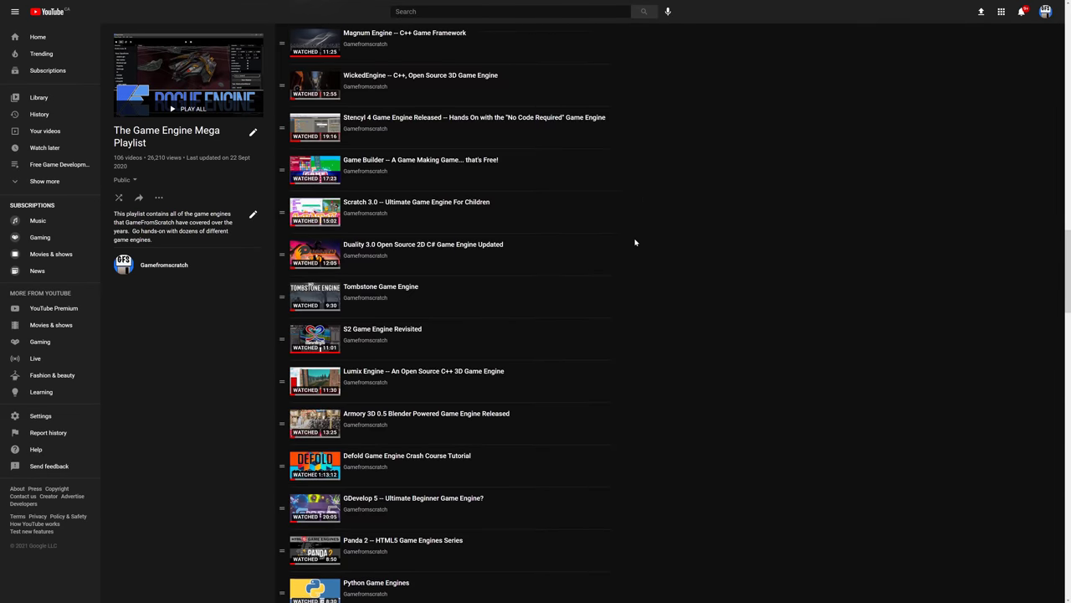
scroll("down", 3)
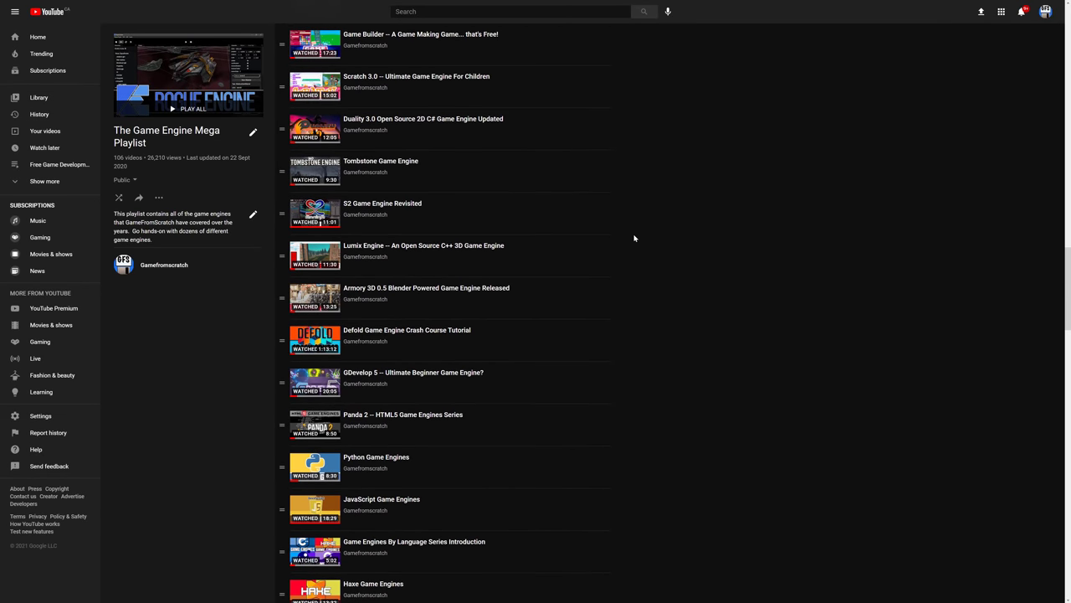
scroll("down", 3)
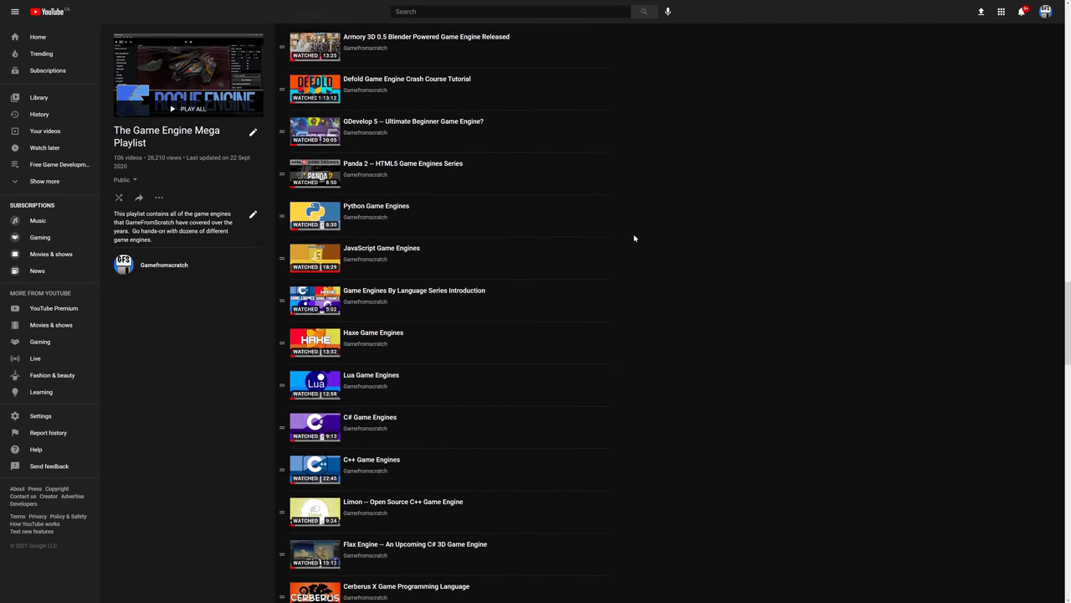
scroll("down", 3)
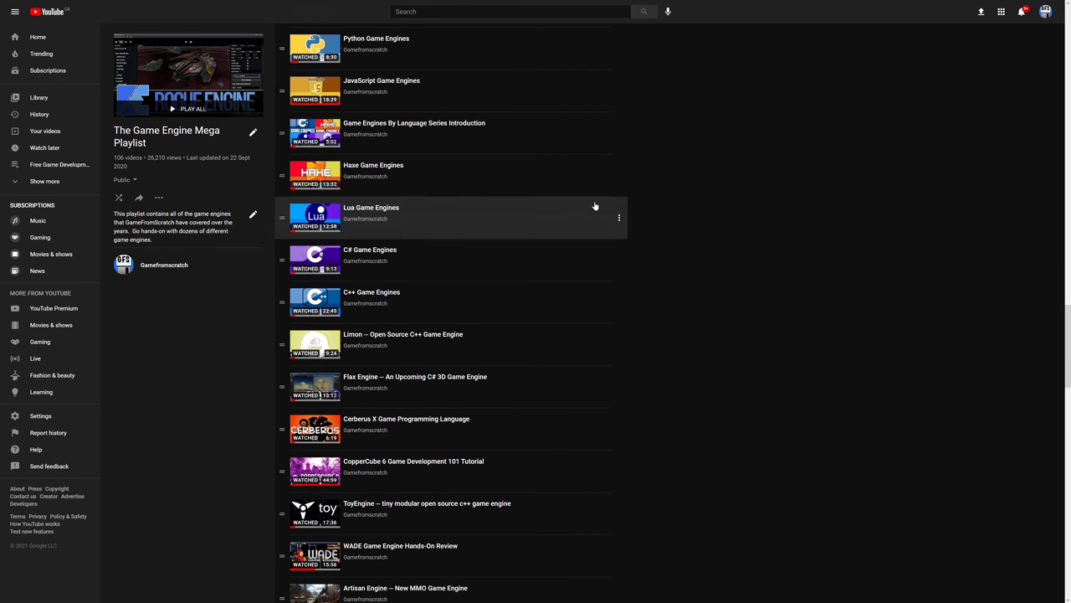
mouse_move(490, 302)
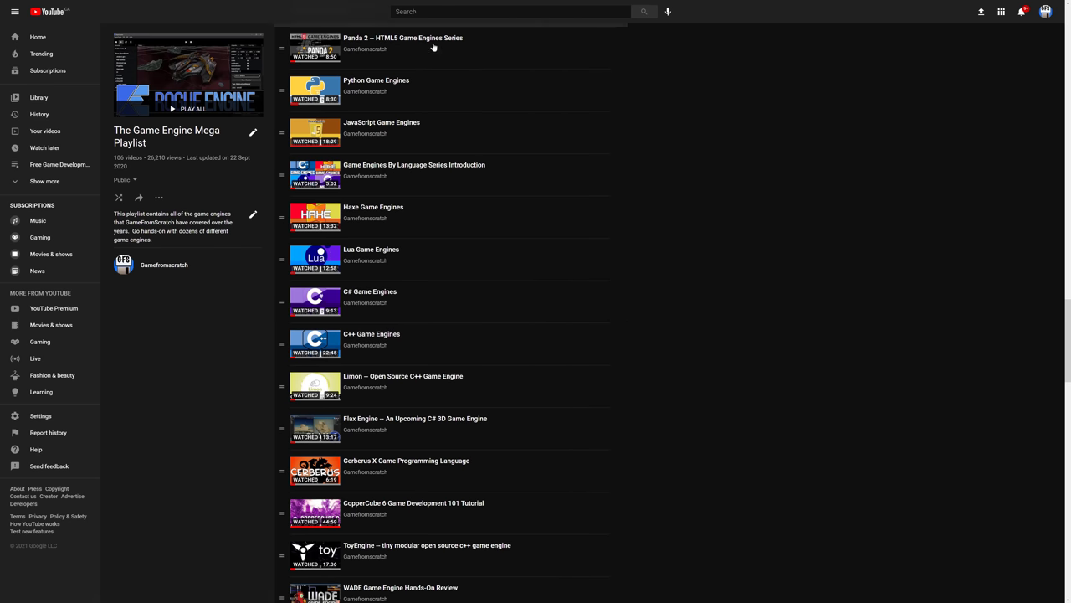
mouse_move(425, 84)
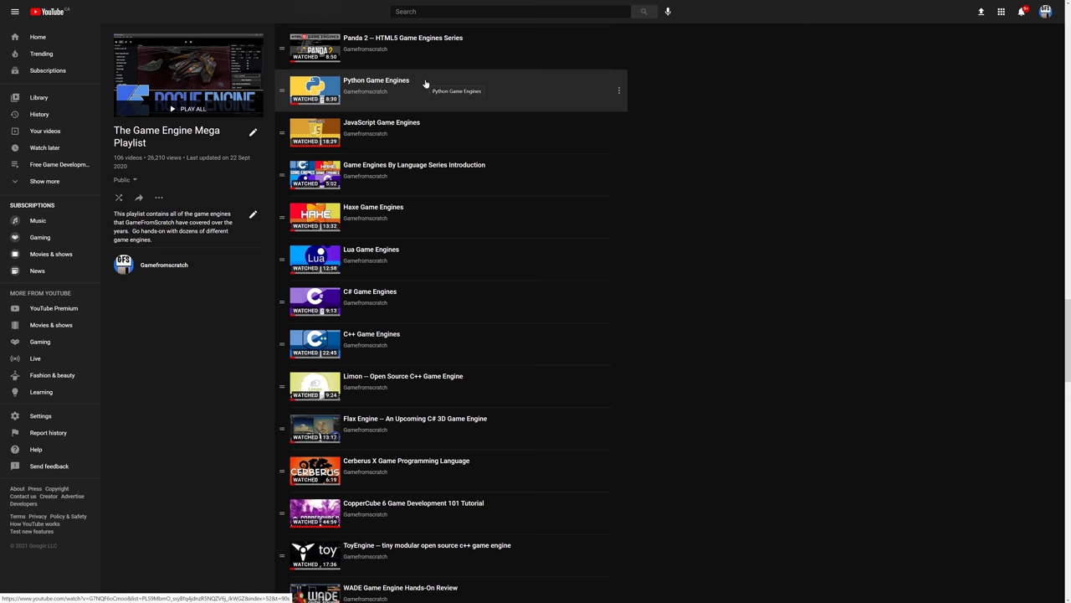
mouse_move(651, 344)
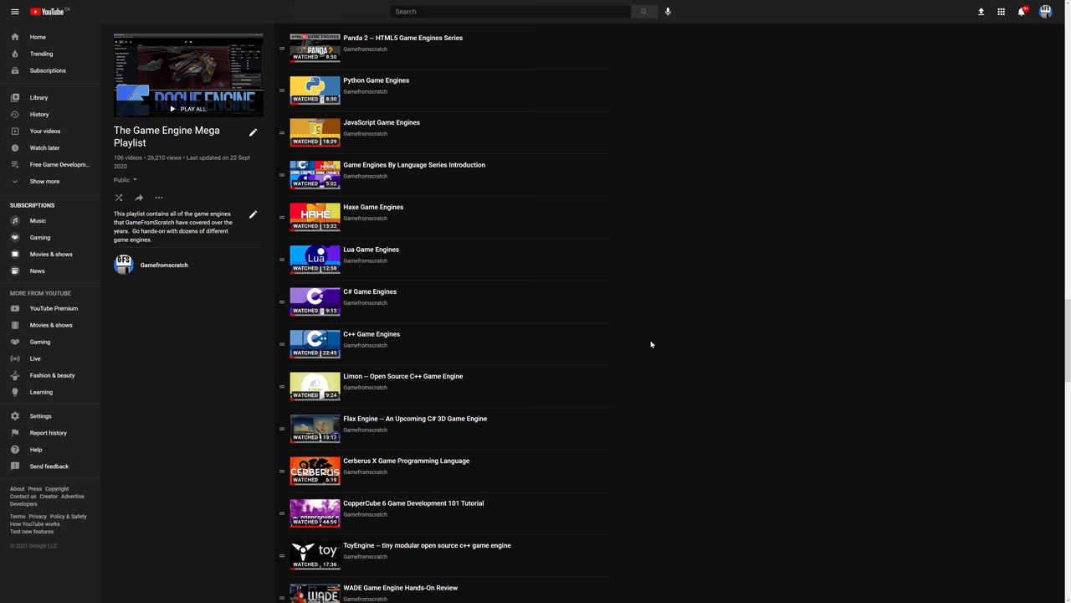
Step: Scroll further down through the remaining Game Engine Mega Playlist videos
scroll("down", 3)
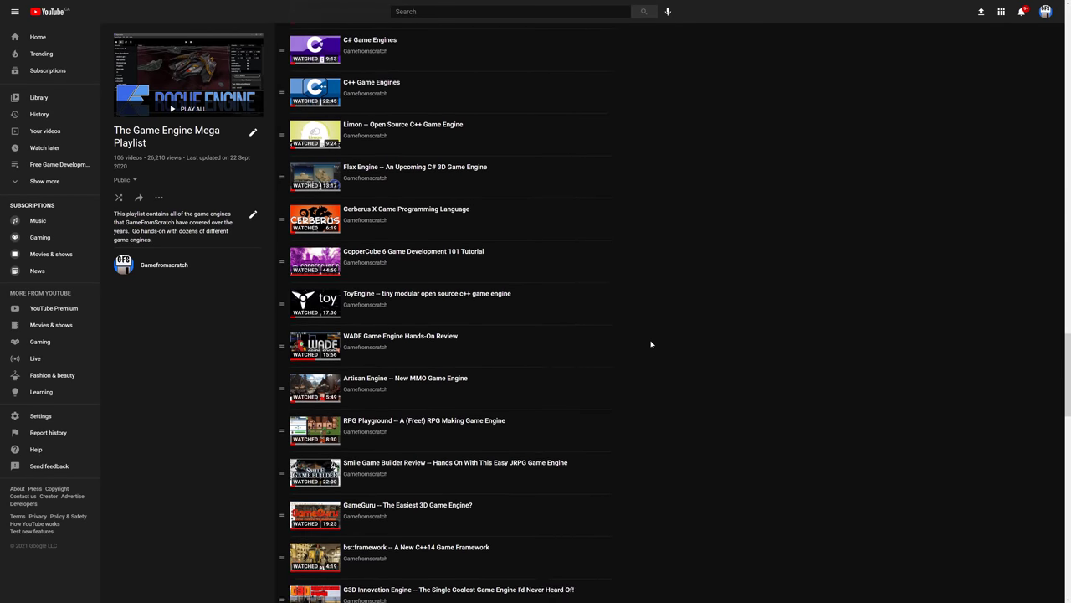
scroll("down", 3)
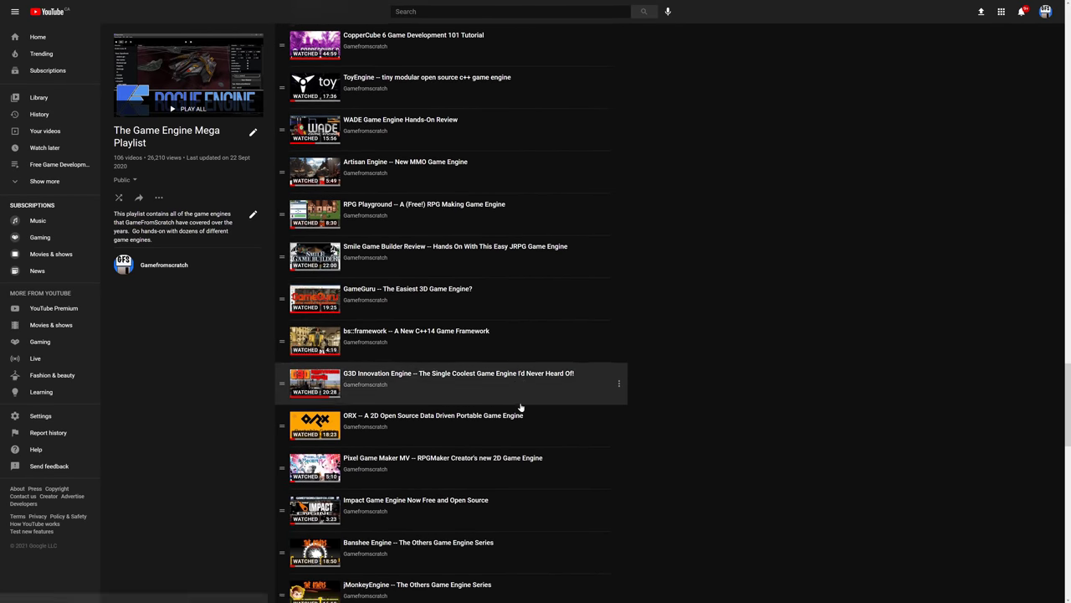
scroll("down", 3)
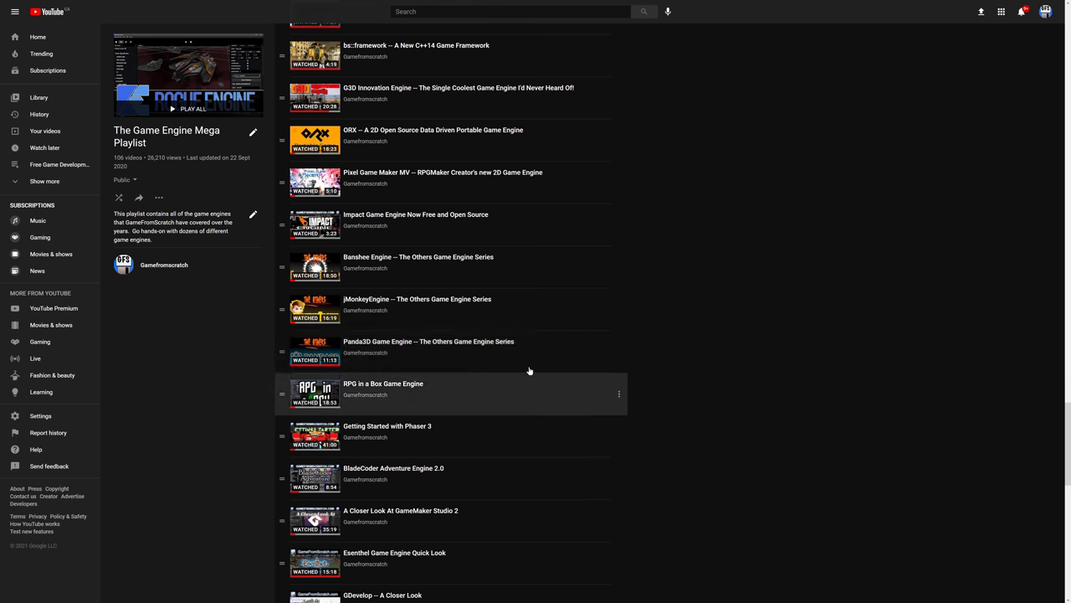
mouse_move(529, 351)
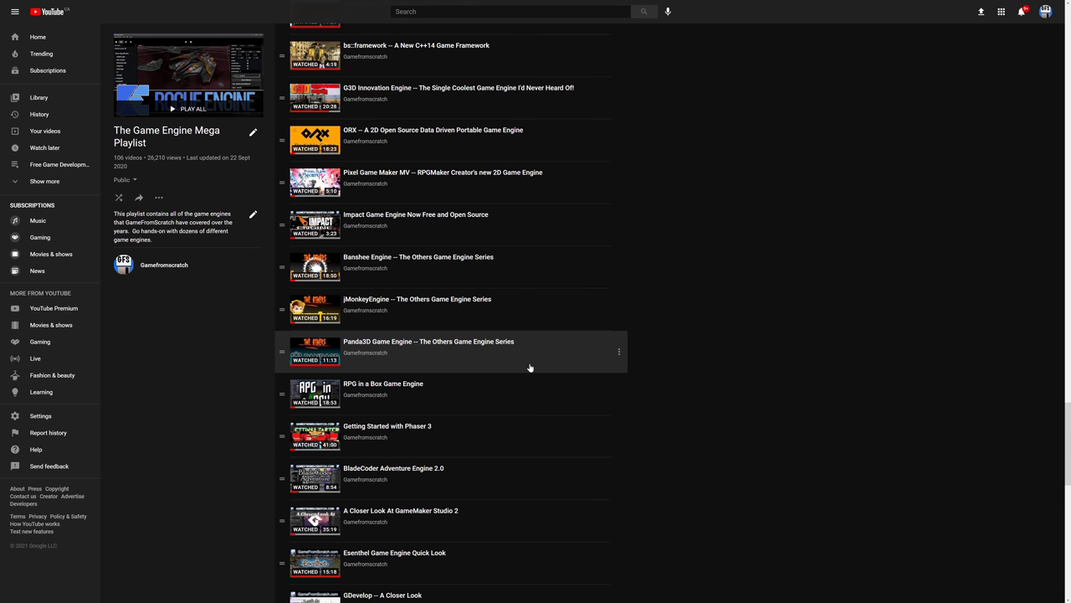
mouse_move(413, 183)
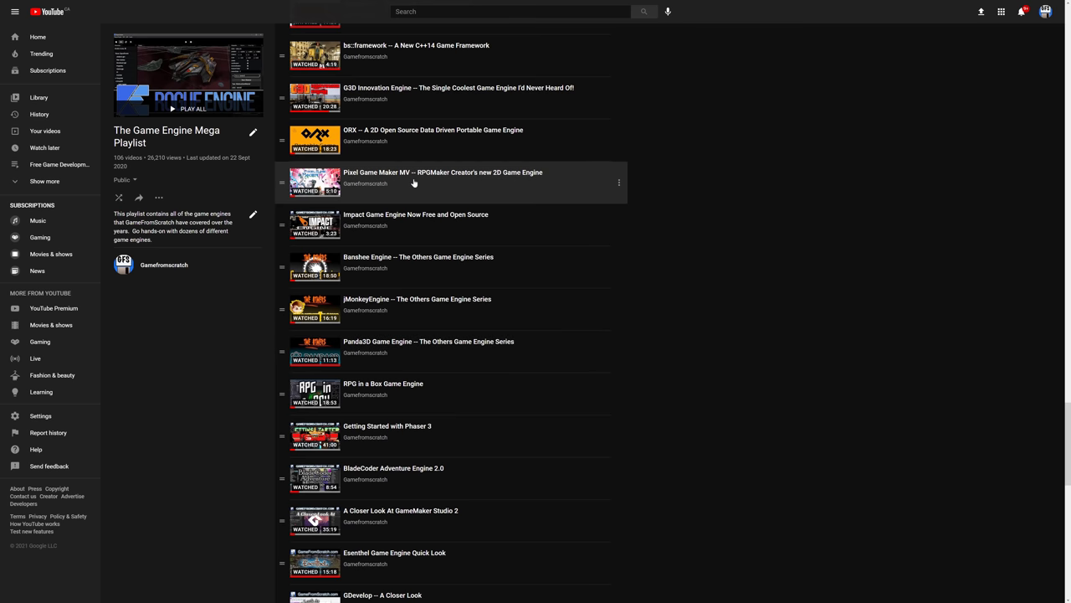
mouse_move(937, 264)
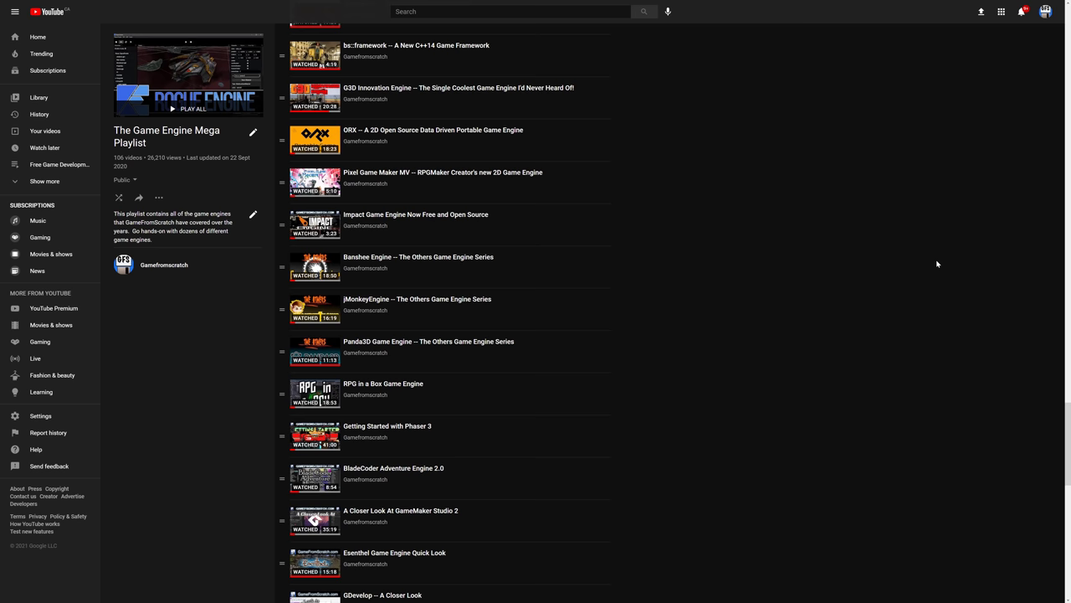
mouse_move(386, 389)
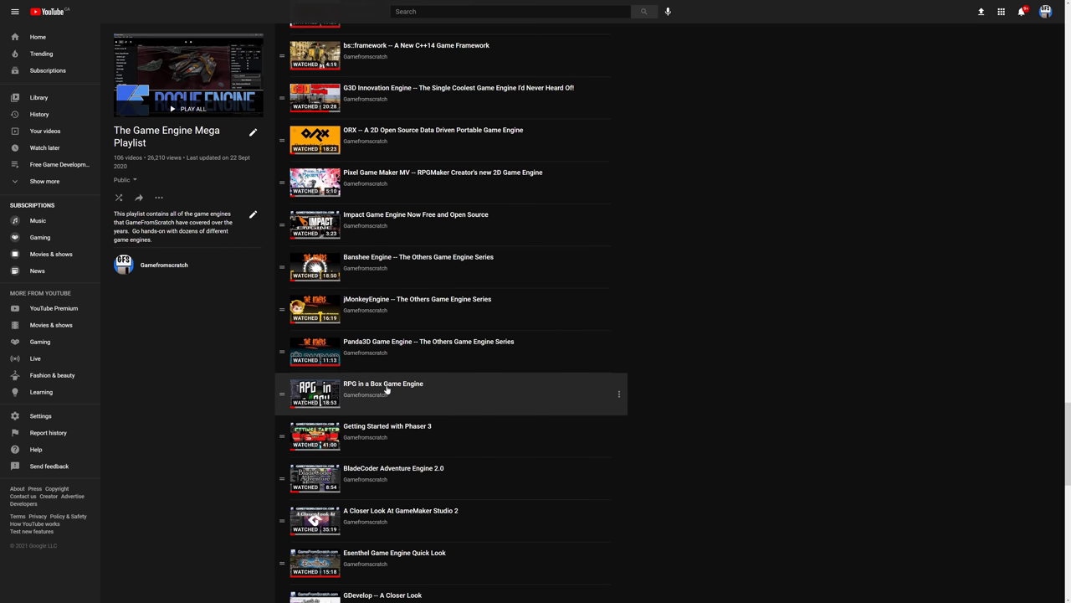
mouse_move(387, 390)
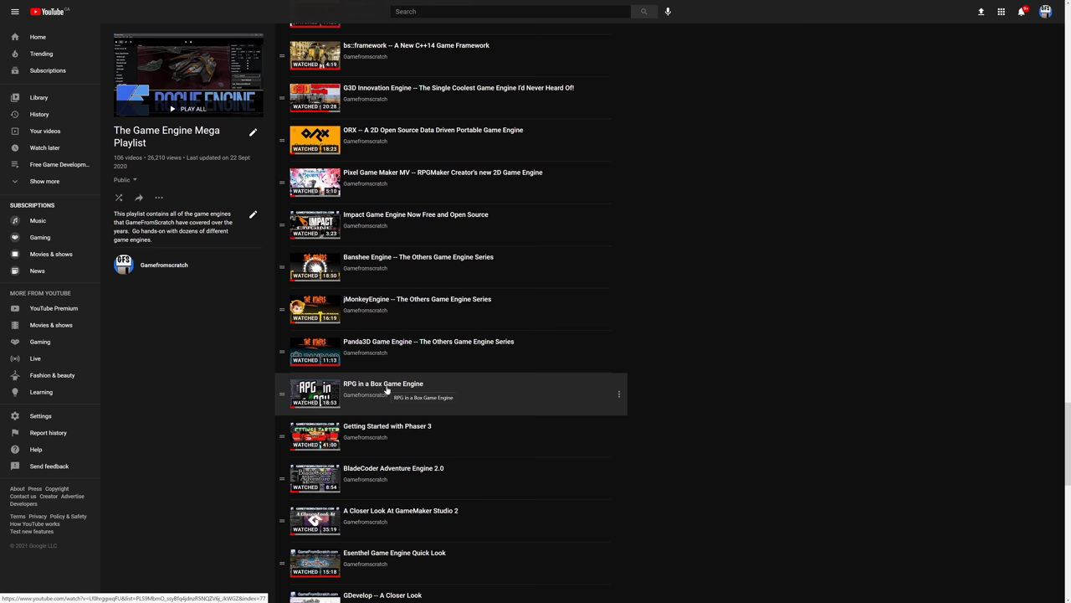
scroll("down", 3)
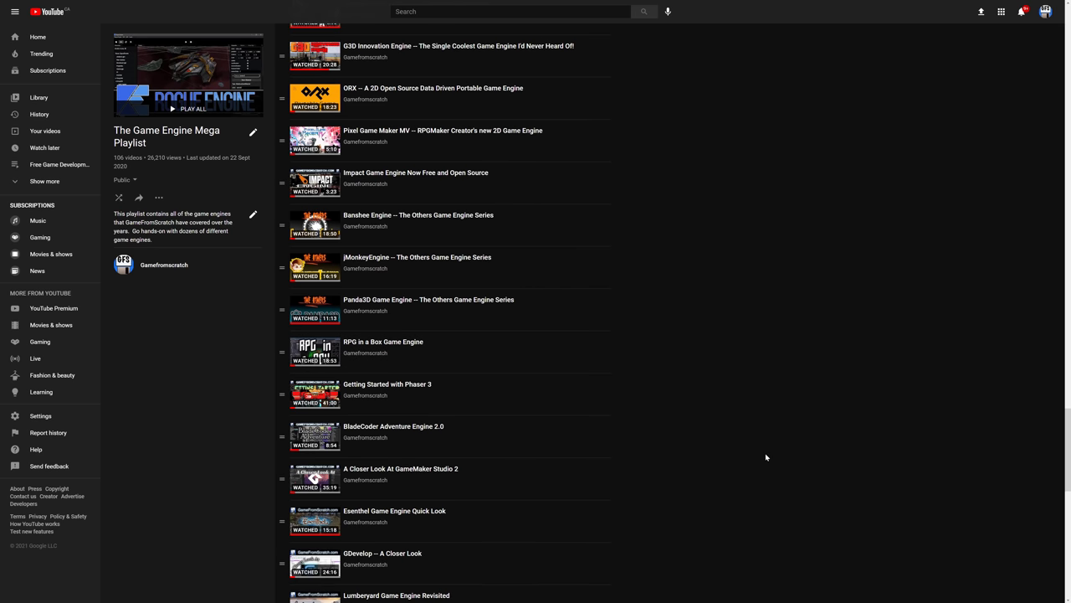
scroll("down", 3)
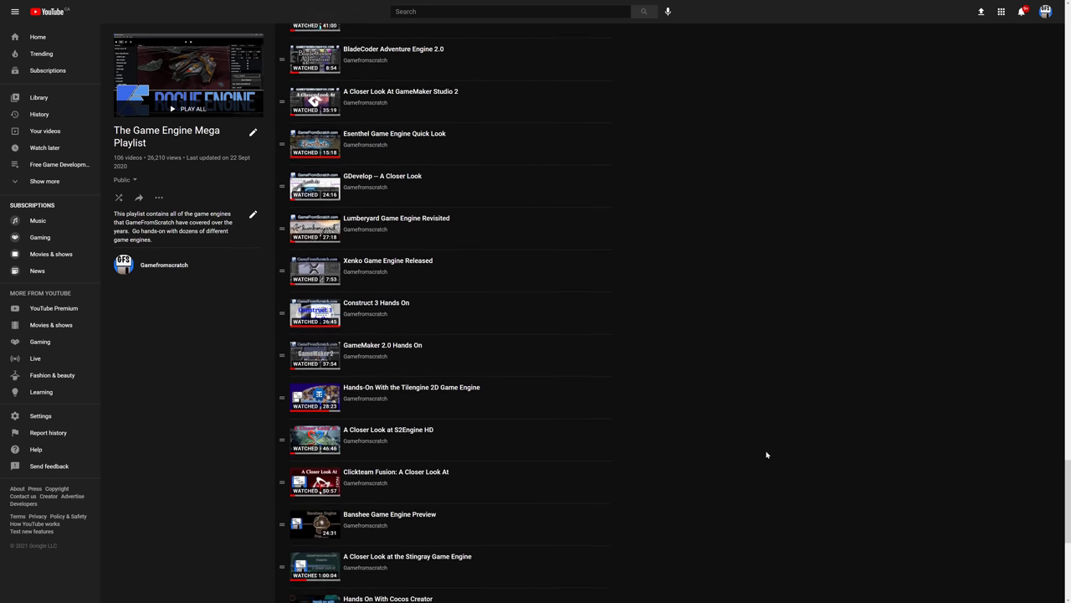
scroll("down", 3)
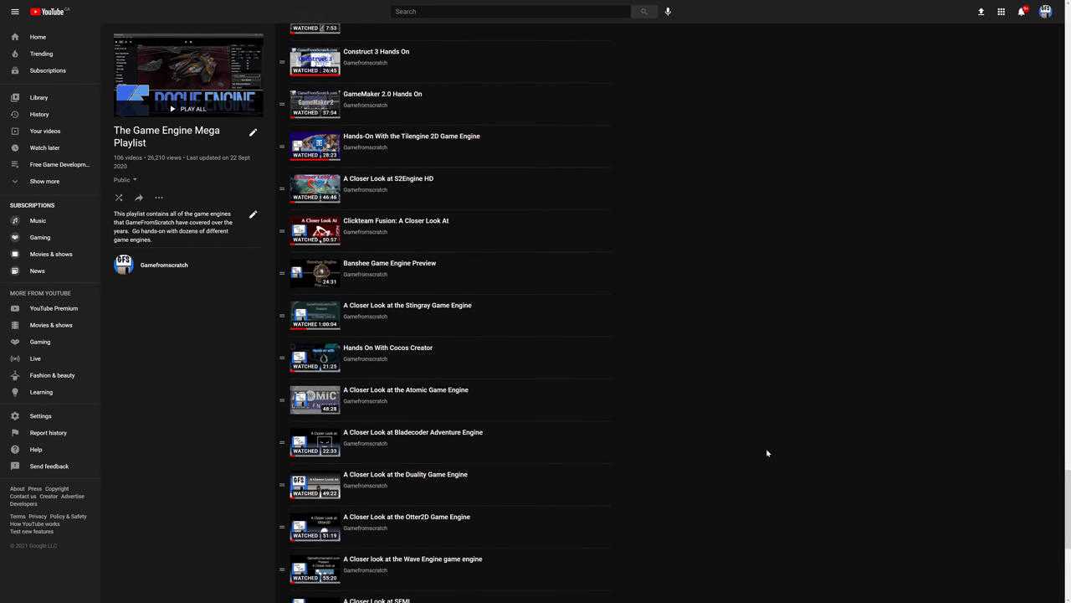
scroll("down", 3)
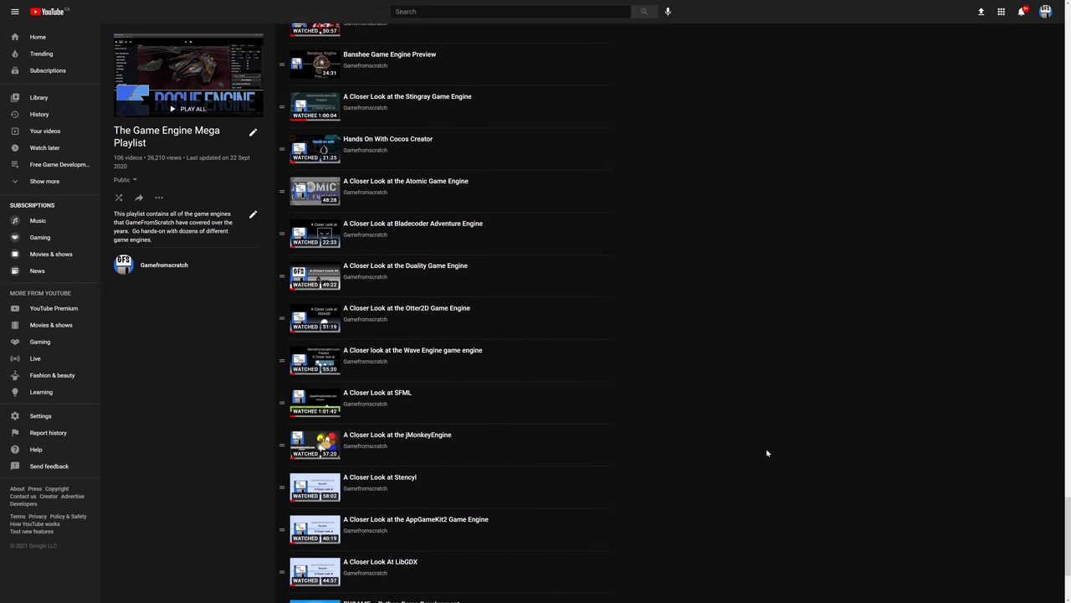
scroll("down", 3)
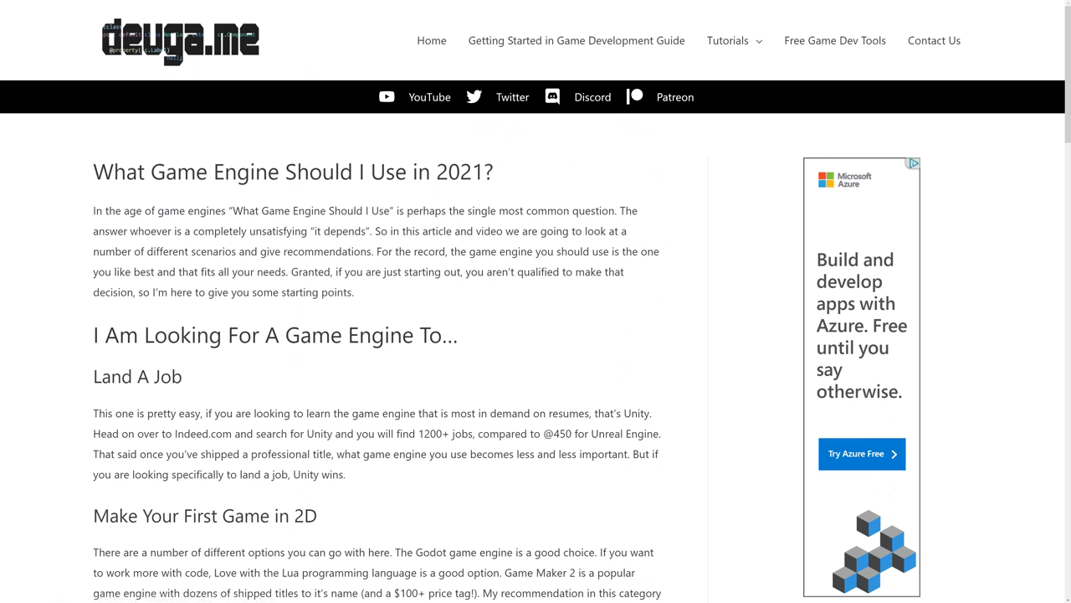
mouse_move(477, 300)
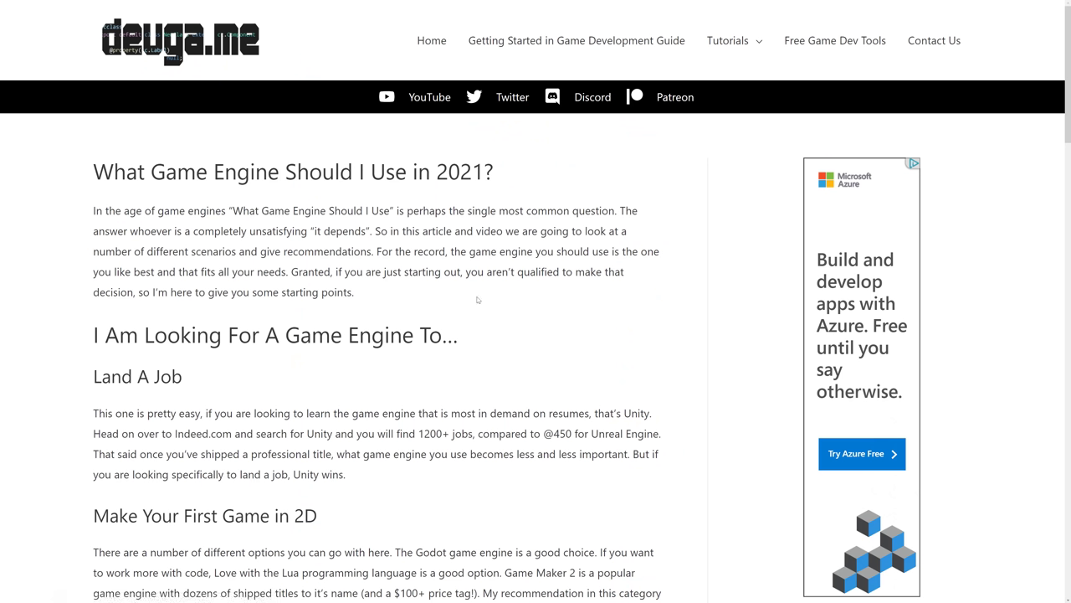
Step: Scroll the article down to the 'Ship a 3D Cross Platform Title' and 'Create an HTML5 Game' sections
scroll("down", 3)
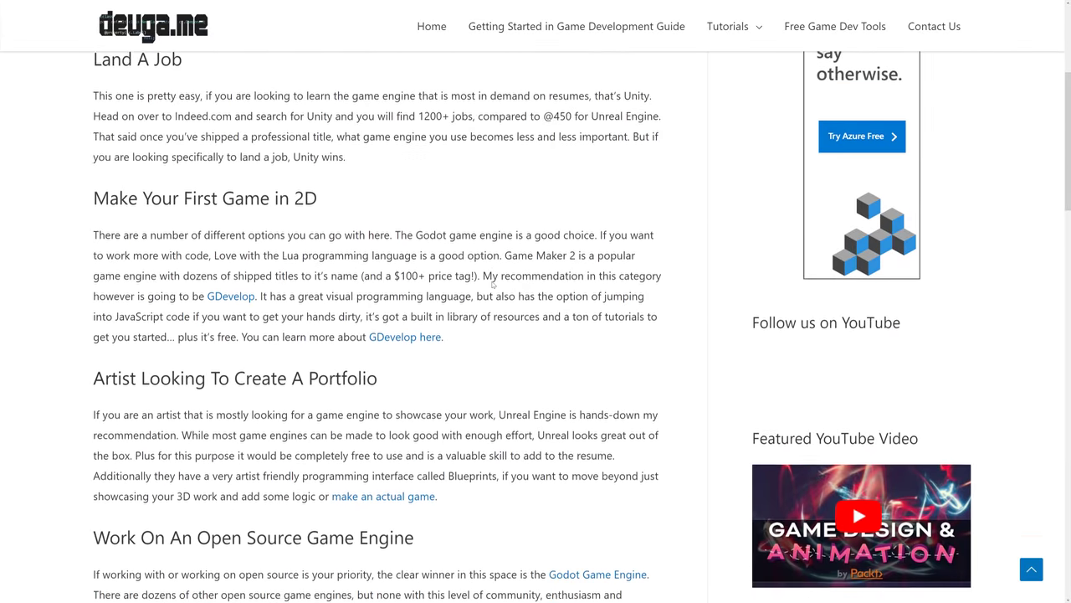
scroll("down", 3)
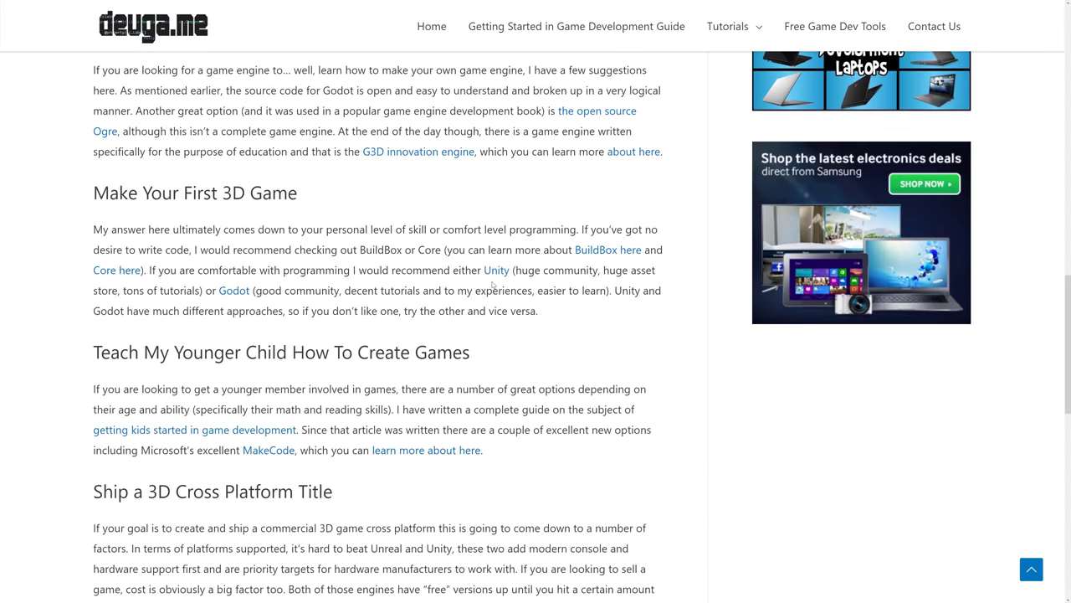
scroll("down", 3)
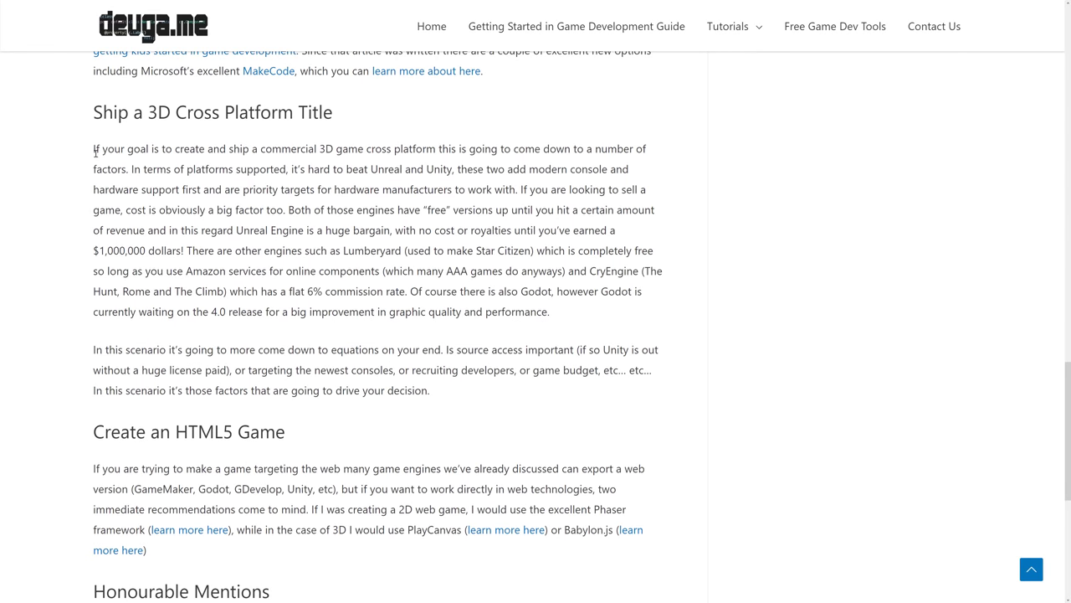
left_click_drag(95, 148, 430, 390)
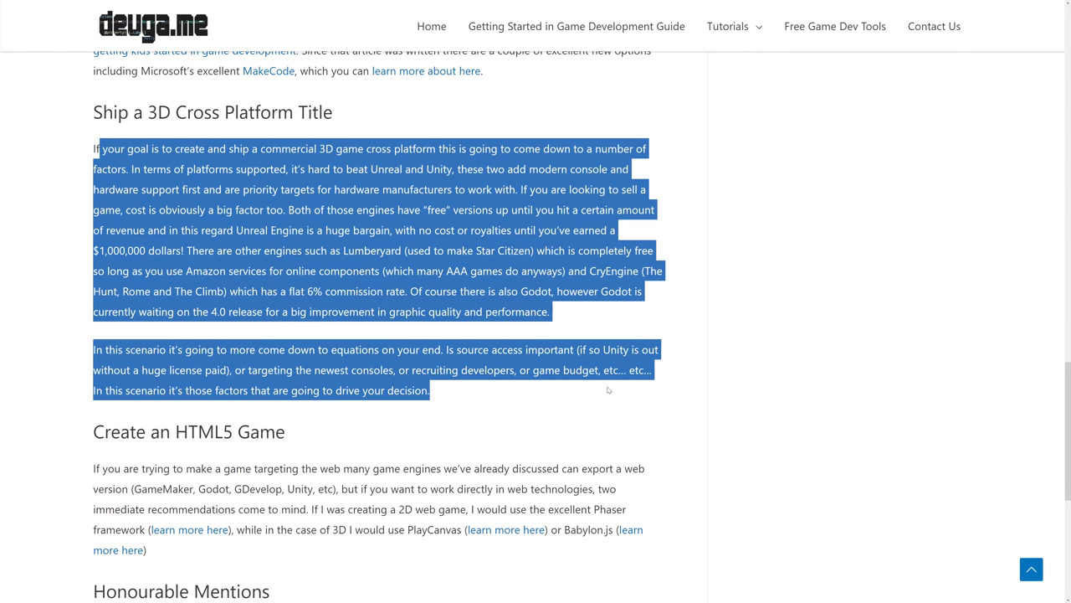
left_click(609, 389)
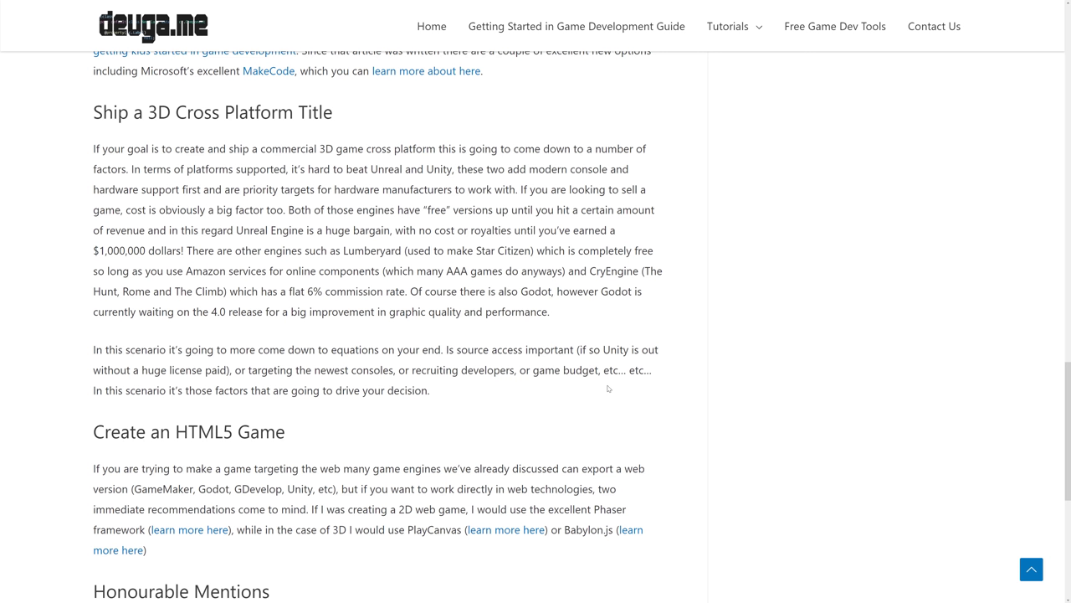
mouse_move(135, 245)
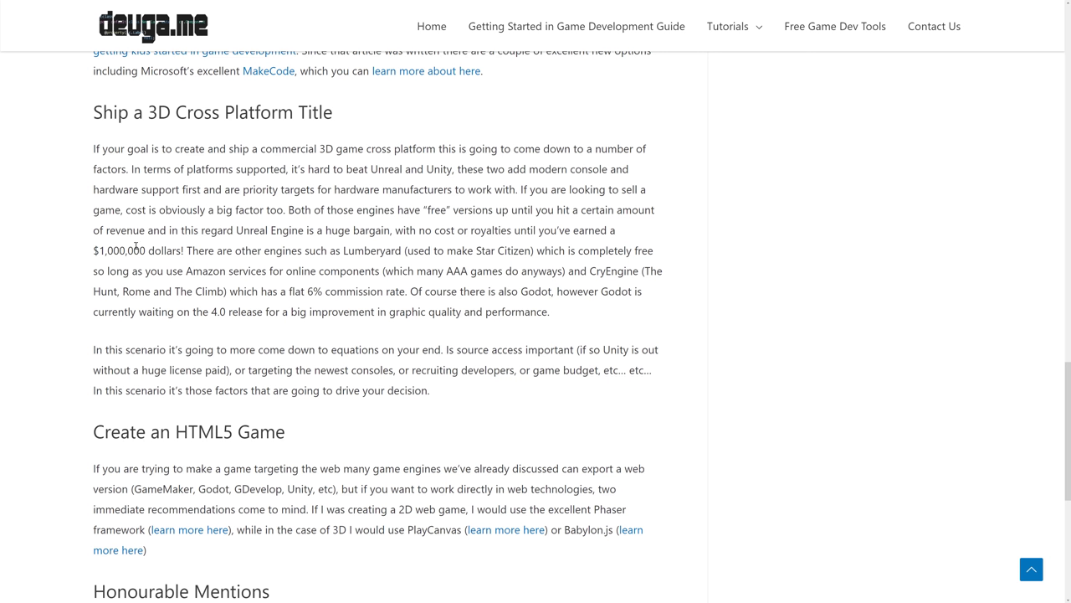
Step: Double-click in the article text
double_click(123, 251)
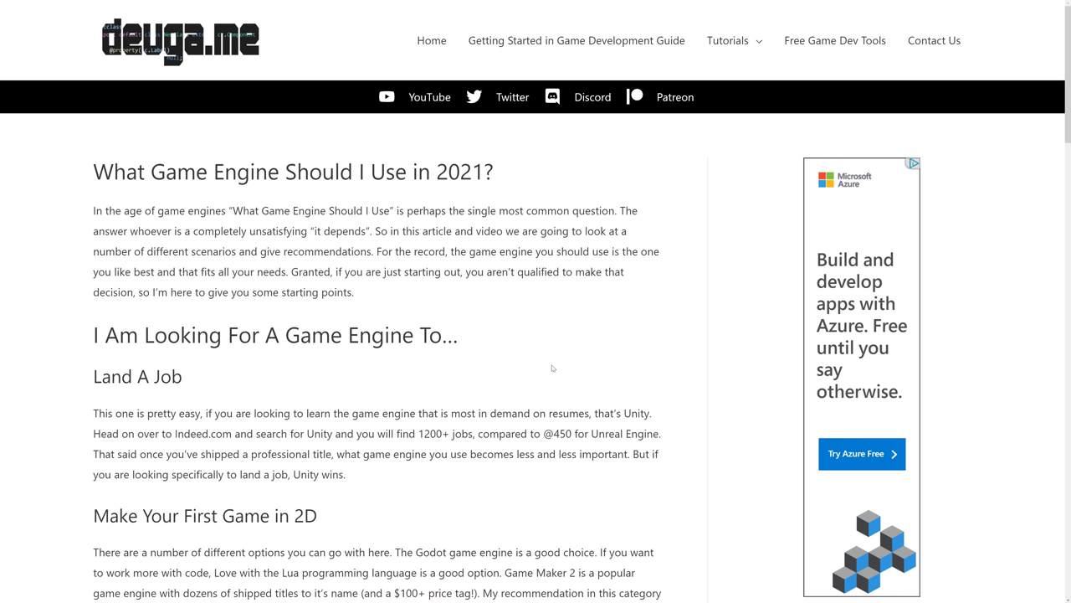
mouse_move(512, 484)
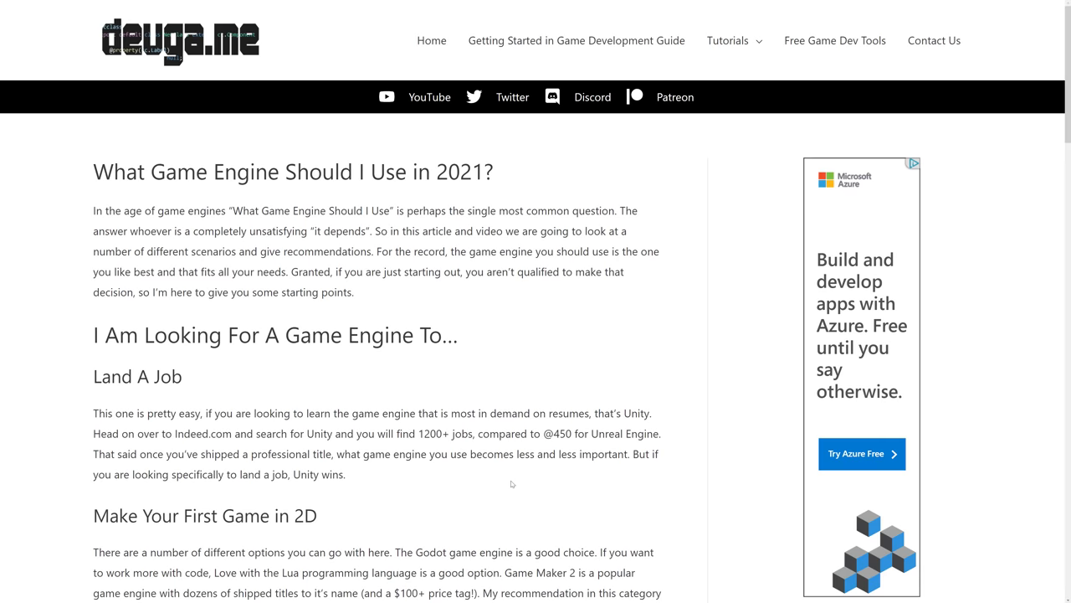